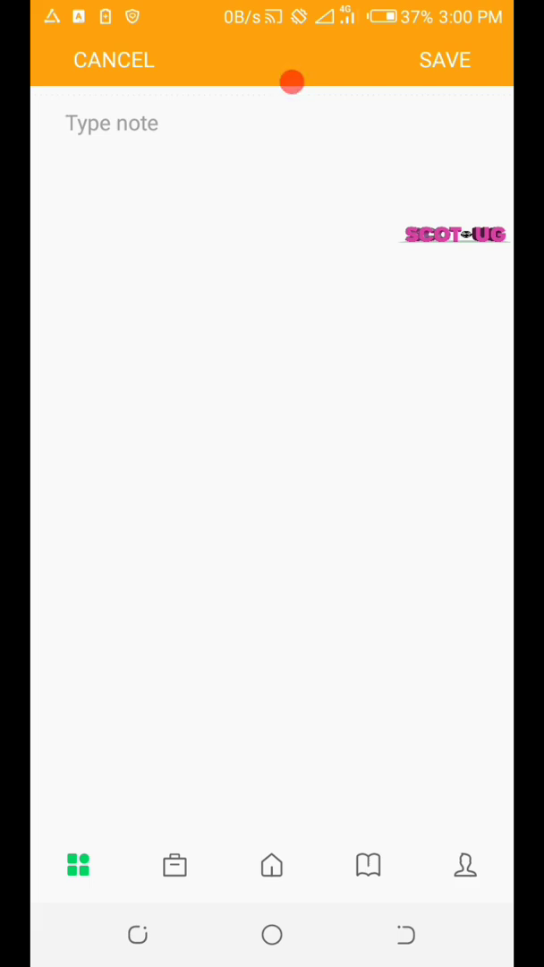
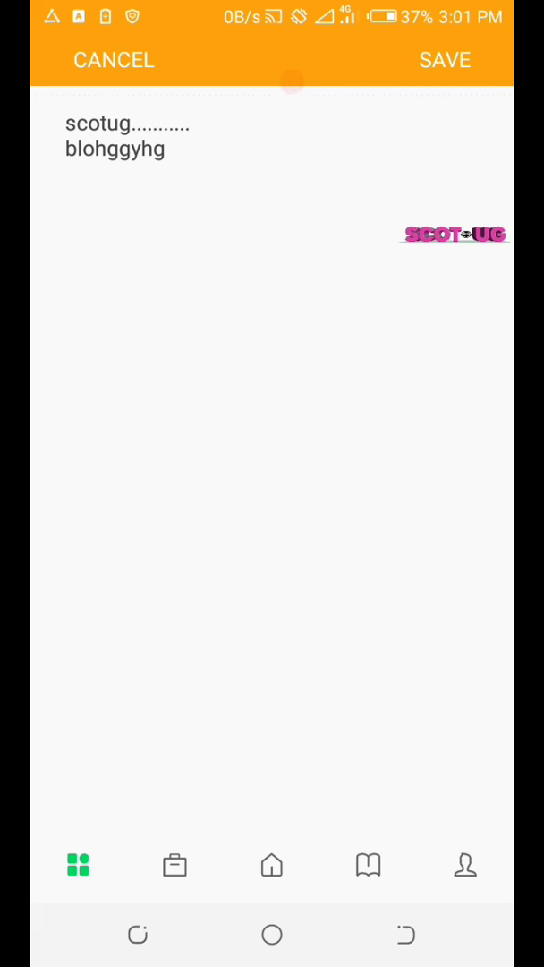
Step: Leave the note, launch the web browser and start a fresh tab on the Speed Dial page
{"action": "left_click", "coordinate": [113, 61]}
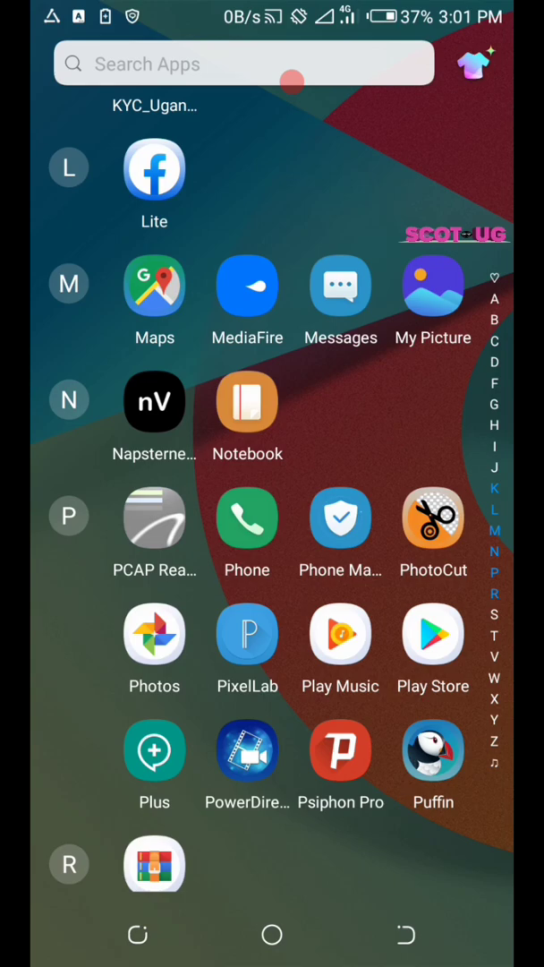
{"action": "left_click", "coordinate": [433, 750]}
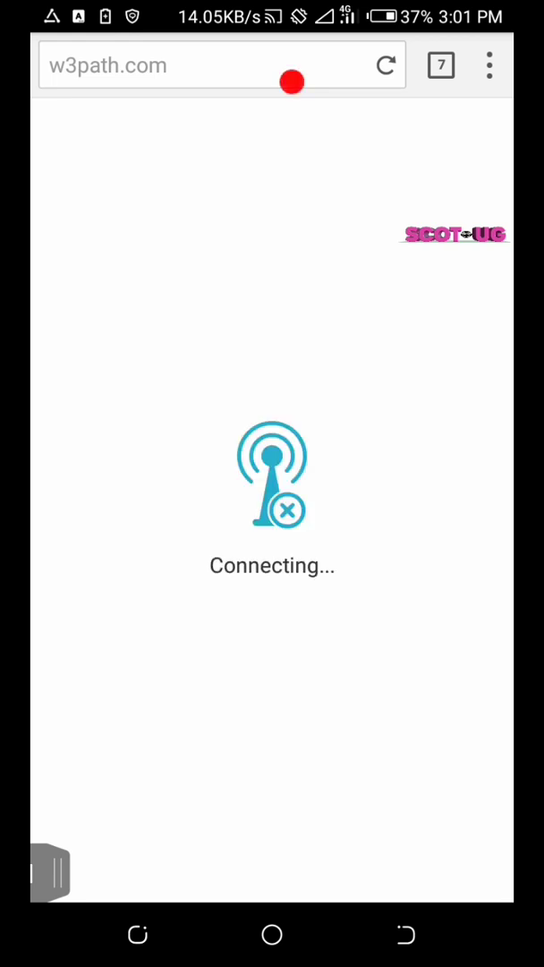
{"action": "left_click", "coordinate": [440, 64]}
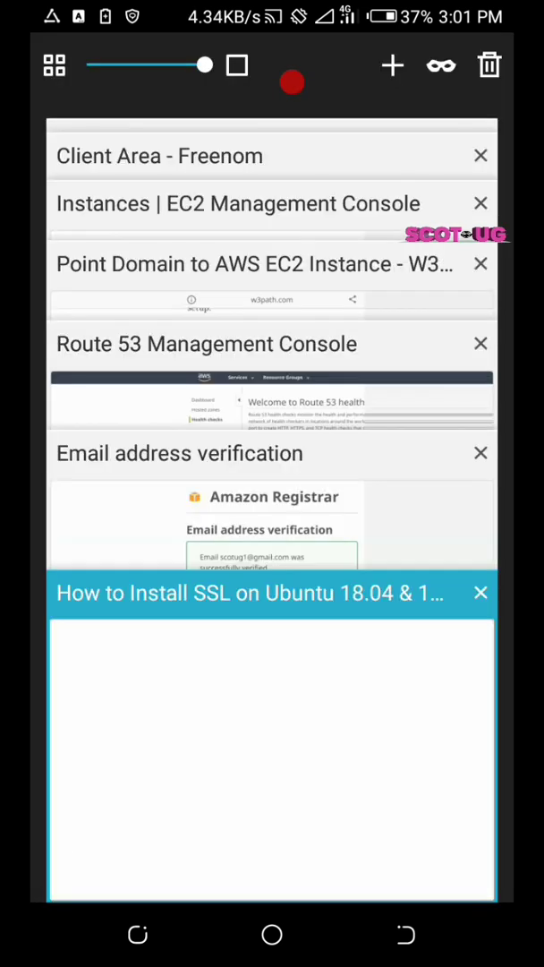
{"action": "left_click", "coordinate": [251, 593]}
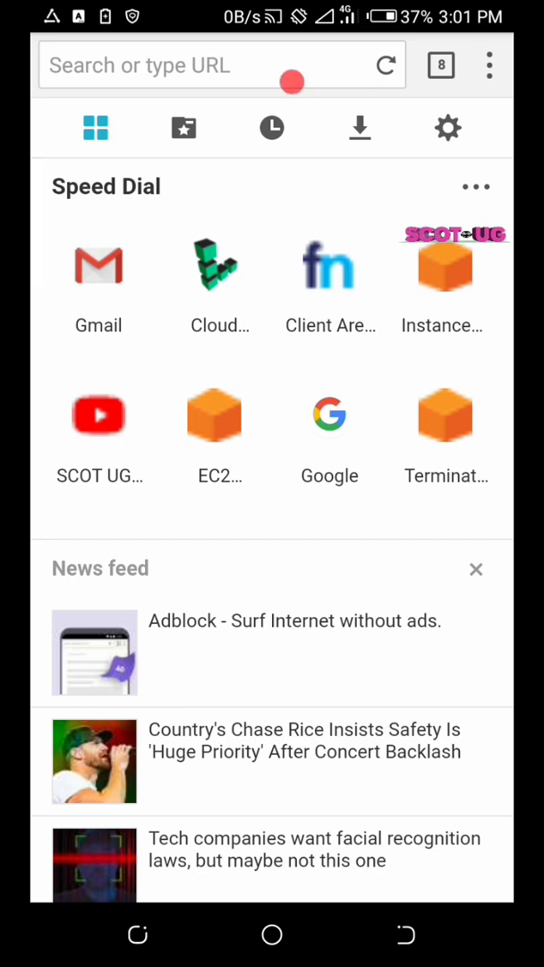
Step: Load freenom.com and enter scotug.tk in the free domain search box
{"action": "left_click", "coordinate": [219, 64]}
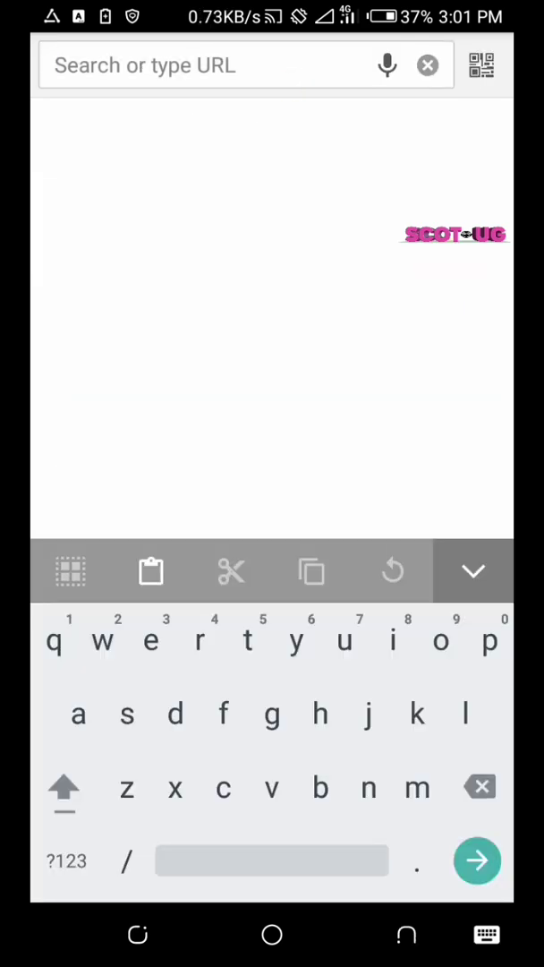
{"action": "type", "text": "freenom.com"}
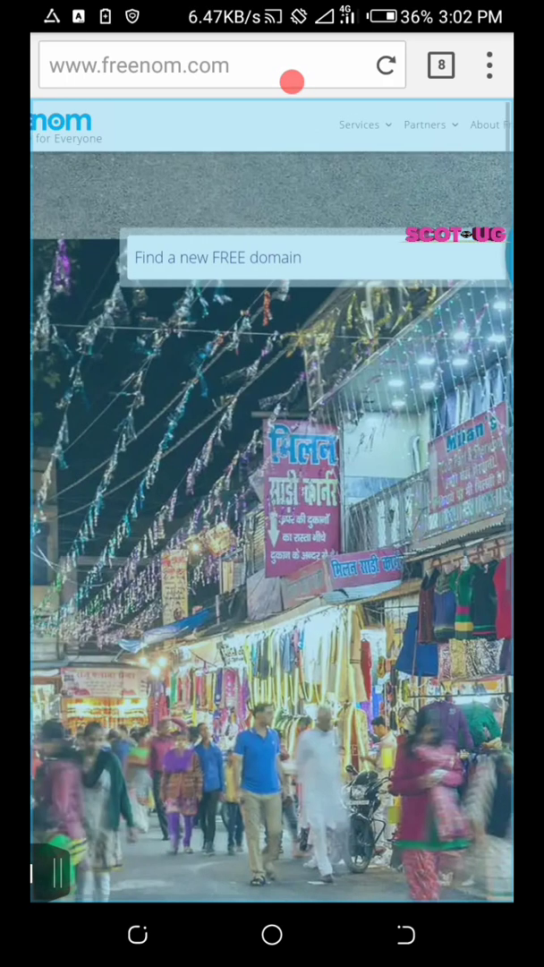
{"action": "type", "text": "scotug.tk"}
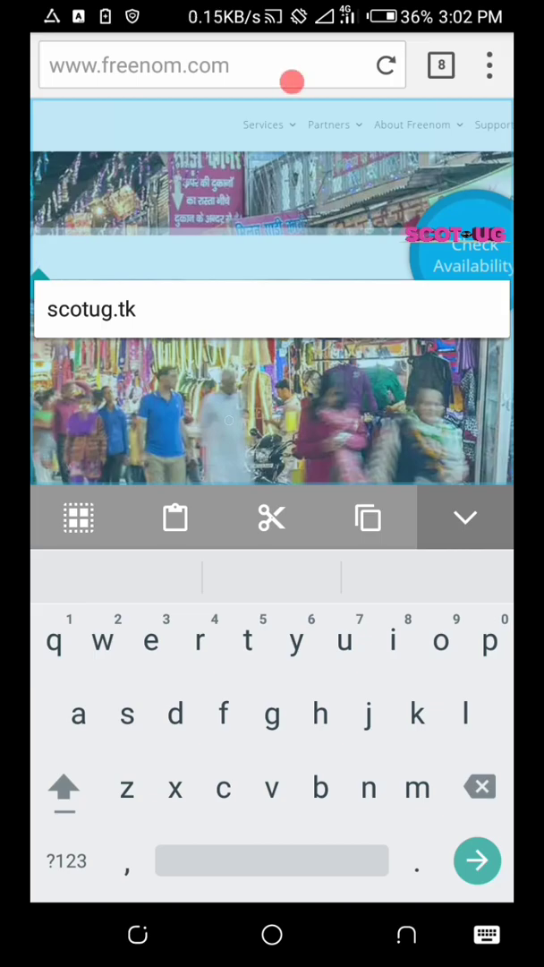
{"action": "left_click", "coordinate": [440, 65]}
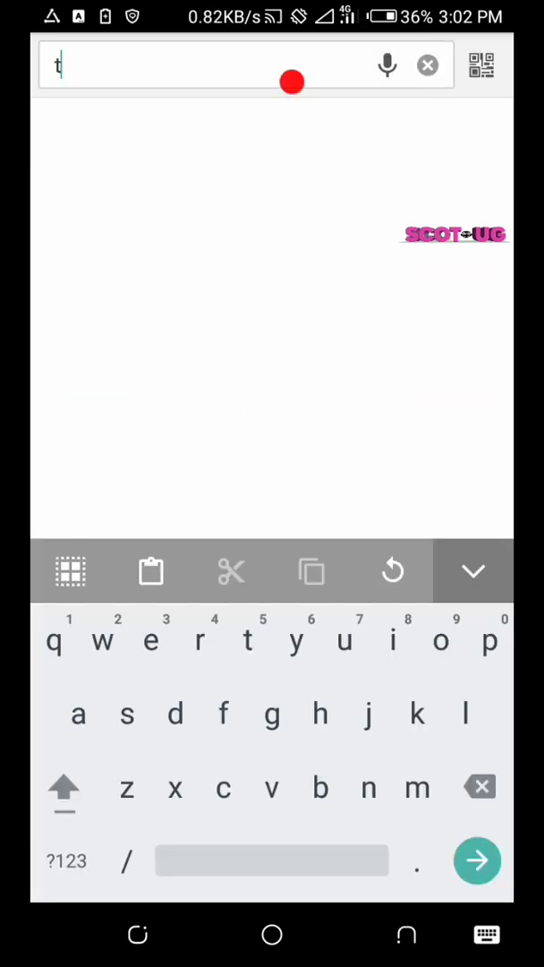
Step: Search 'tempmail' in a new tab to get Temp Mail, then return to the Freenom tab
{"action": "type", "text": "em"}
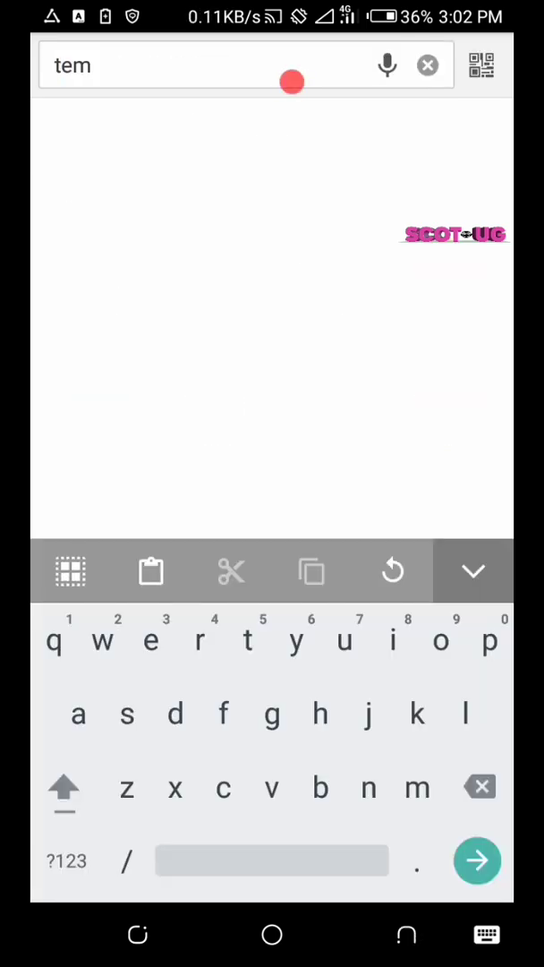
{"action": "type", "text": "pmail"}
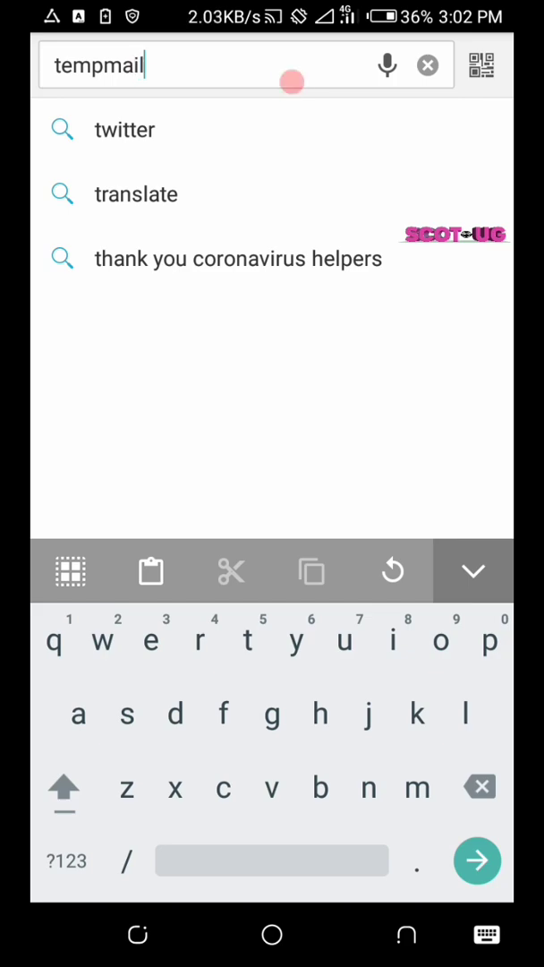
{"action": "key", "text": "Enter"}
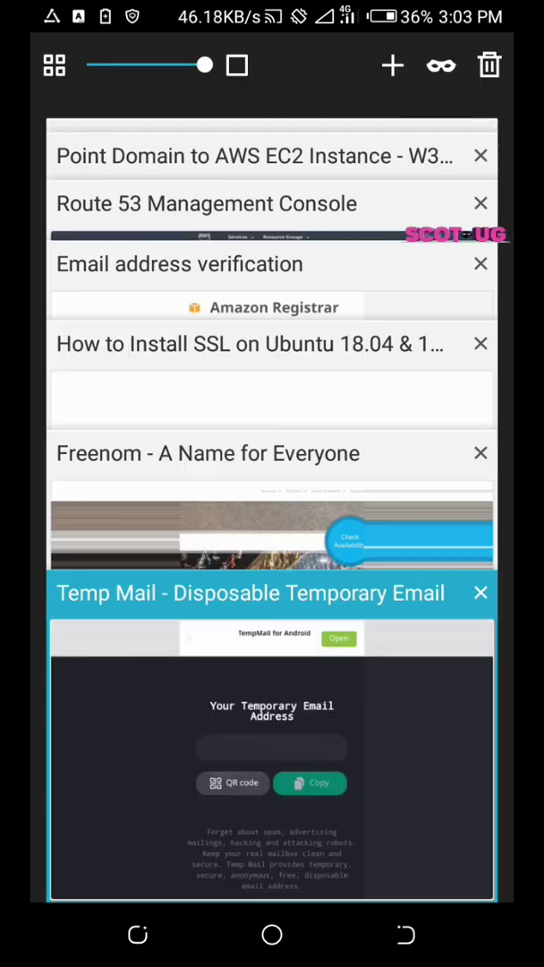
{"action": "left_click", "coordinate": [272, 593]}
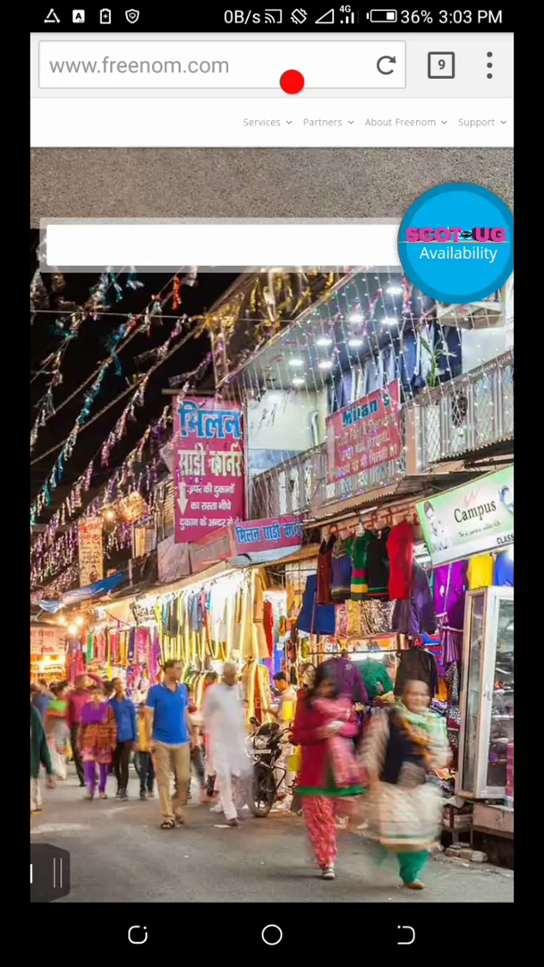
Step: Search Freenom for 'freegift' availability, listing .tk, .ml, .ga, .cf, .gq and paid options
{"action": "left_click", "coordinate": [224, 243]}
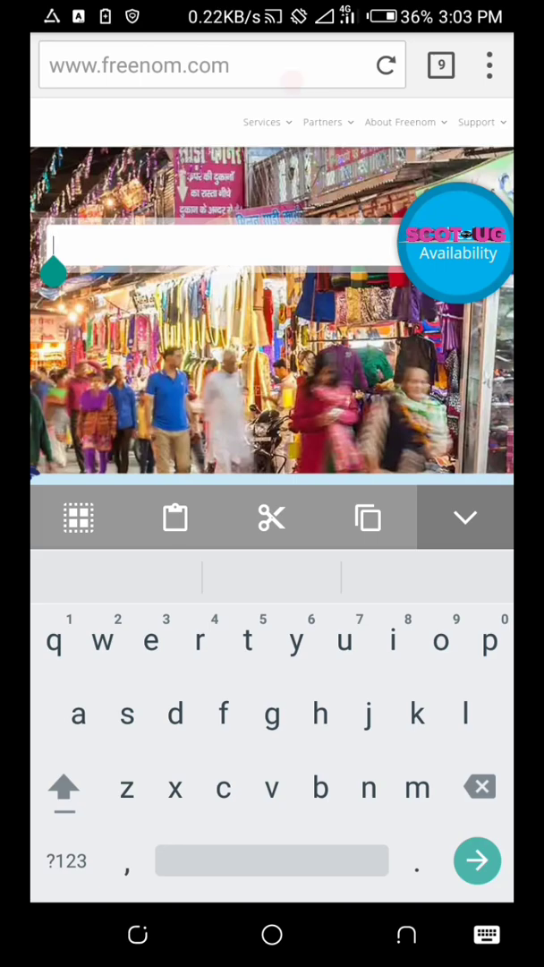
{"action": "type", "text": "fr"}
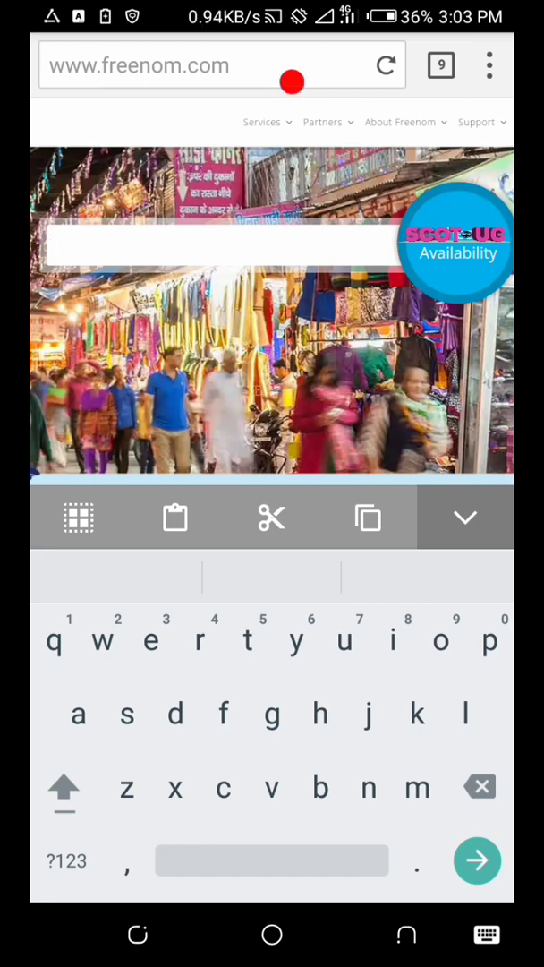
{"action": "type", "text": "fre"}
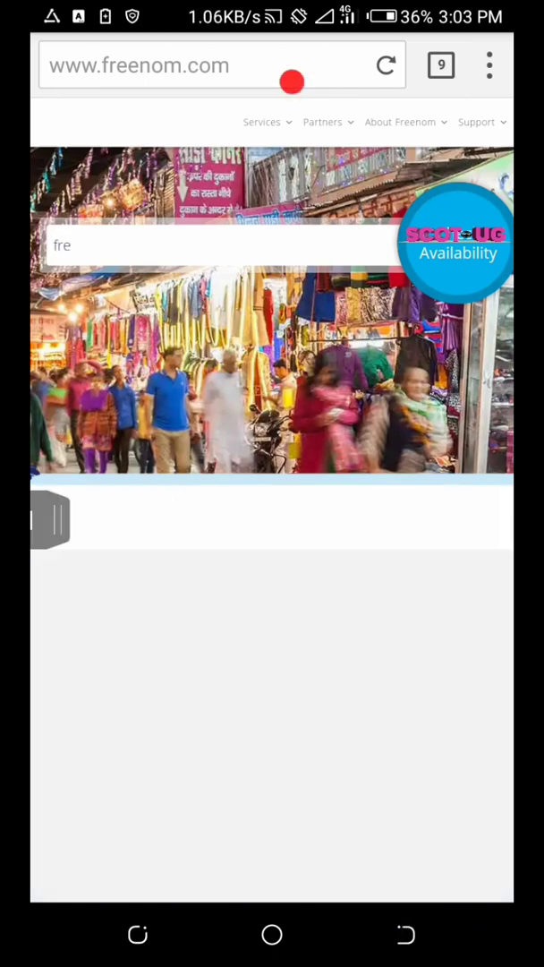
{"action": "type", "text": "e"}
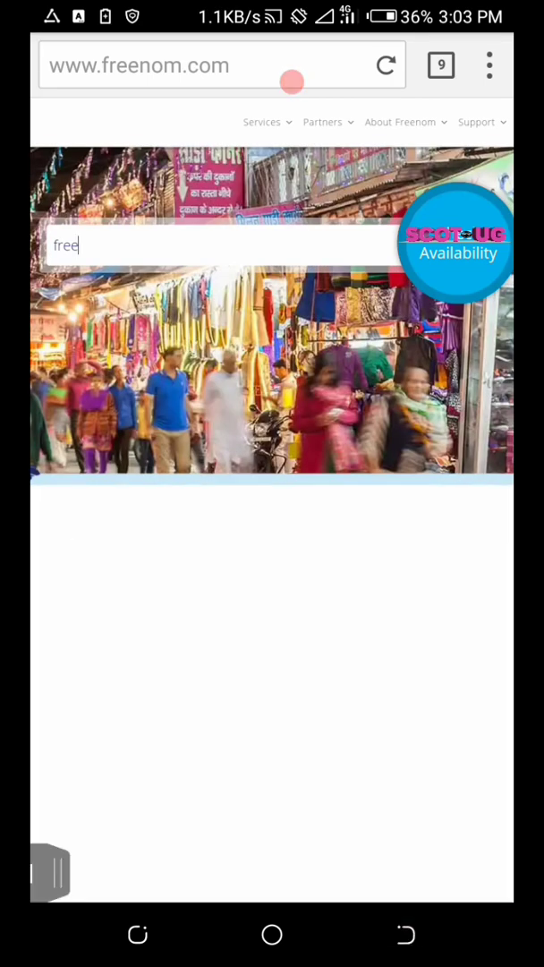
{"action": "type", "text": "gift"}
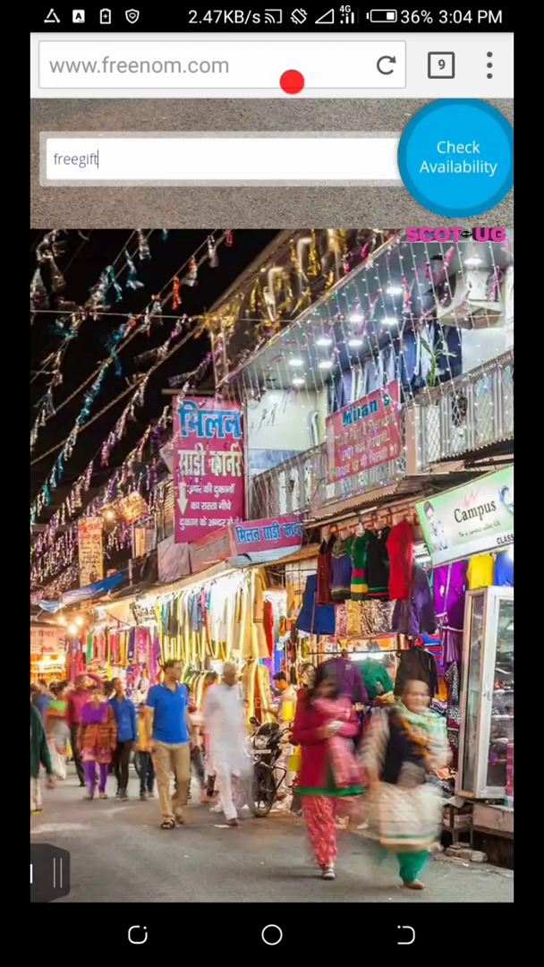
{"action": "left_click", "coordinate": [457, 155]}
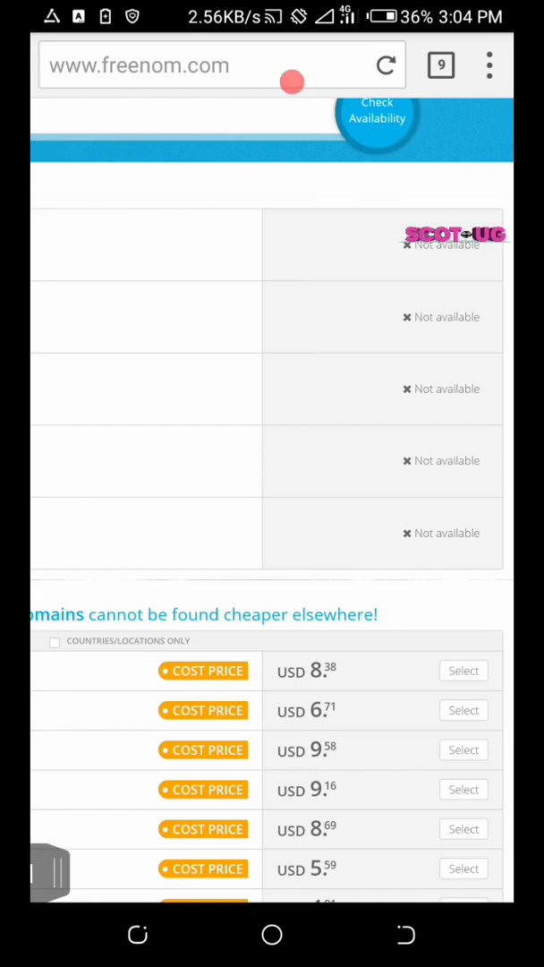
{"action": "type", "text": "freegift"}
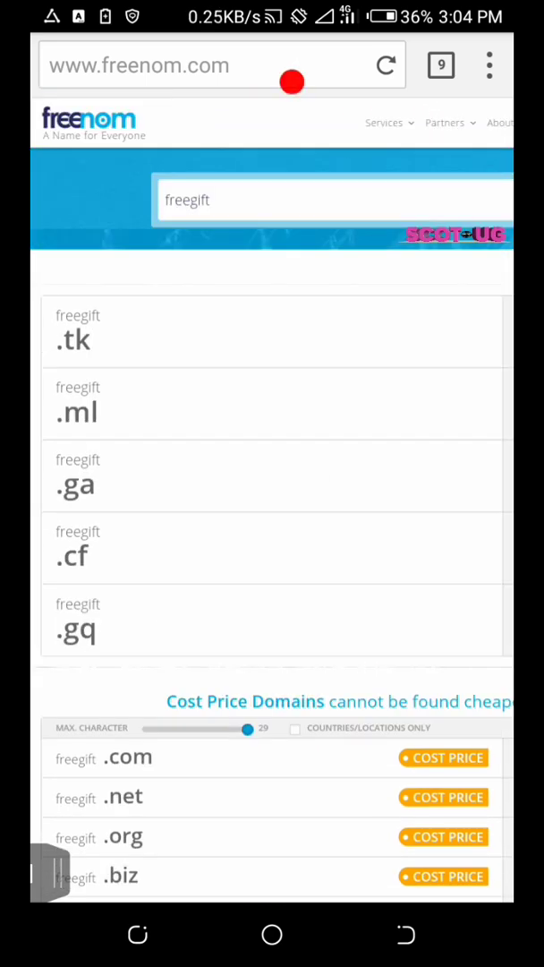
{"action": "left_click", "coordinate": [268, 201]}
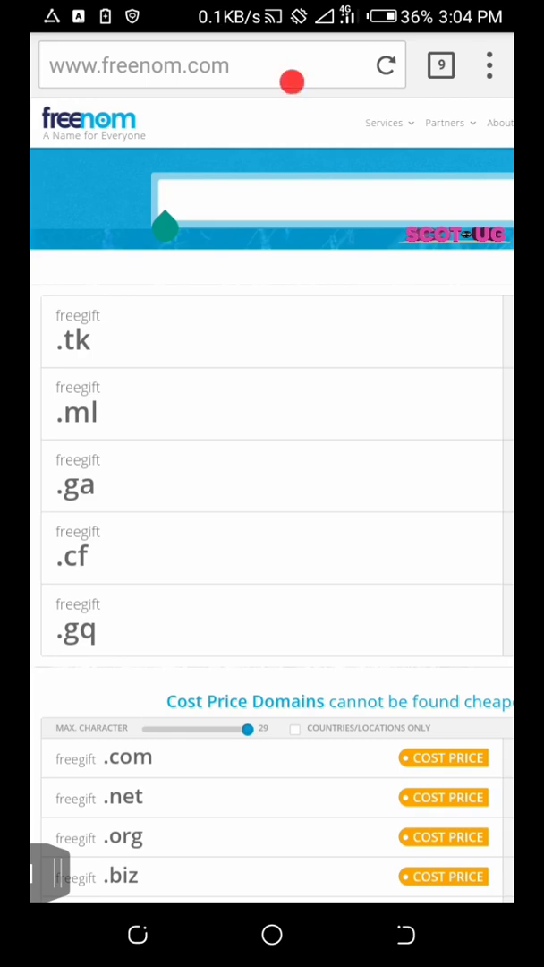
Step: Search Freenom for 'giftfree' availability, then clear the search box again
{"action": "type", "text": "giftf"}
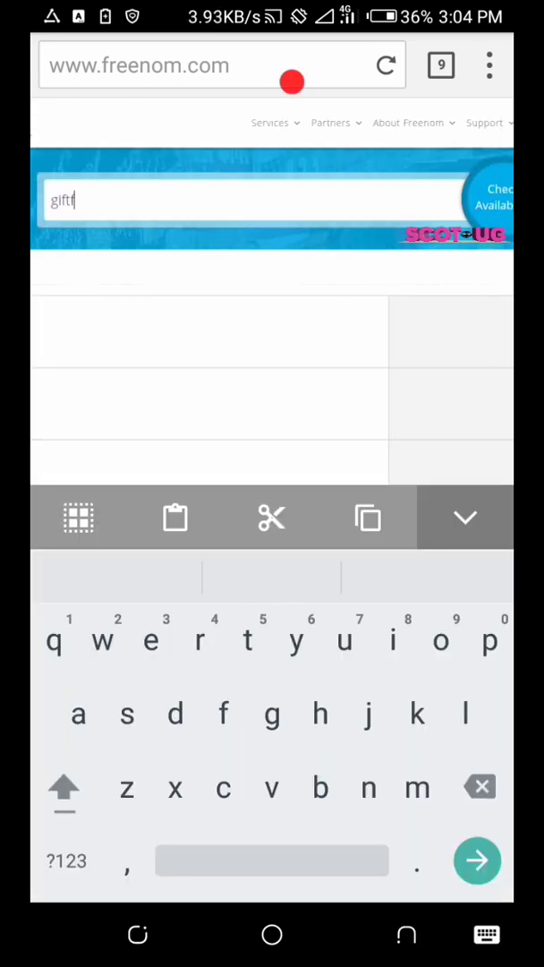
{"action": "type", "text": "ree"}
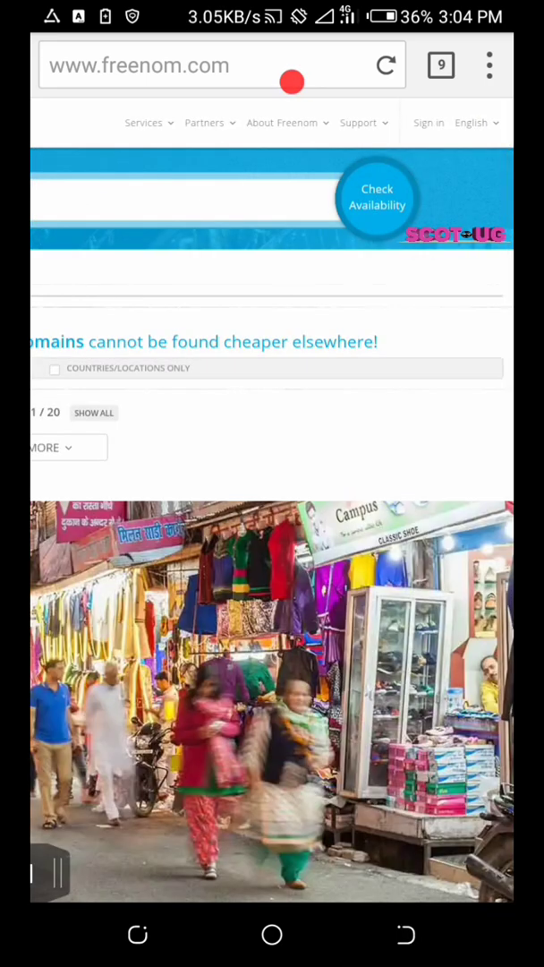
{"action": "type", "text": "giftfree"}
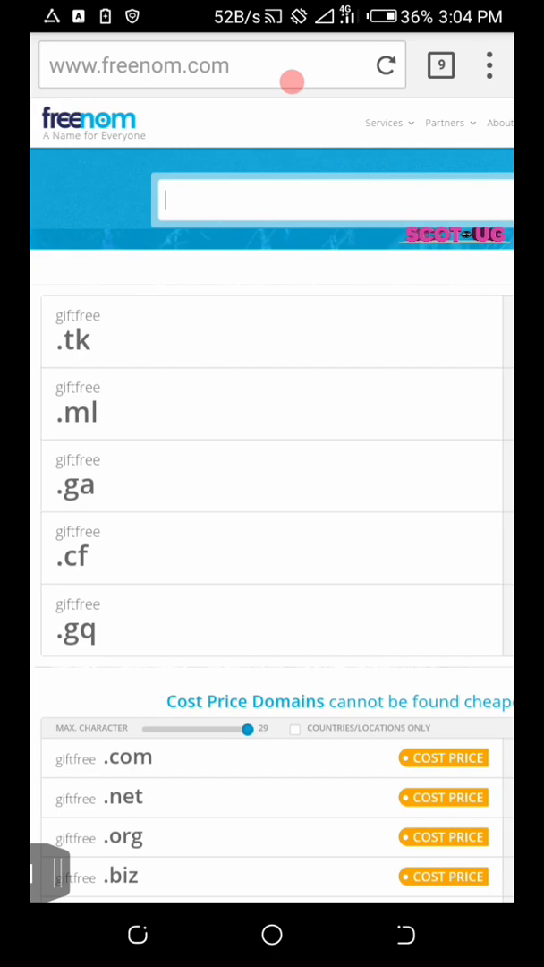
{"action": "type", "text": "h"}
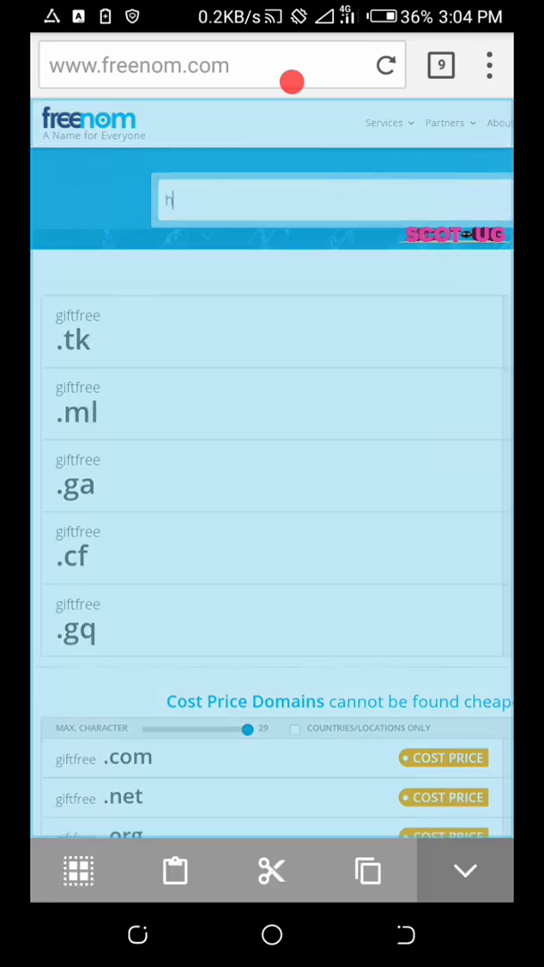
{"action": "type", "text": "giftfree"}
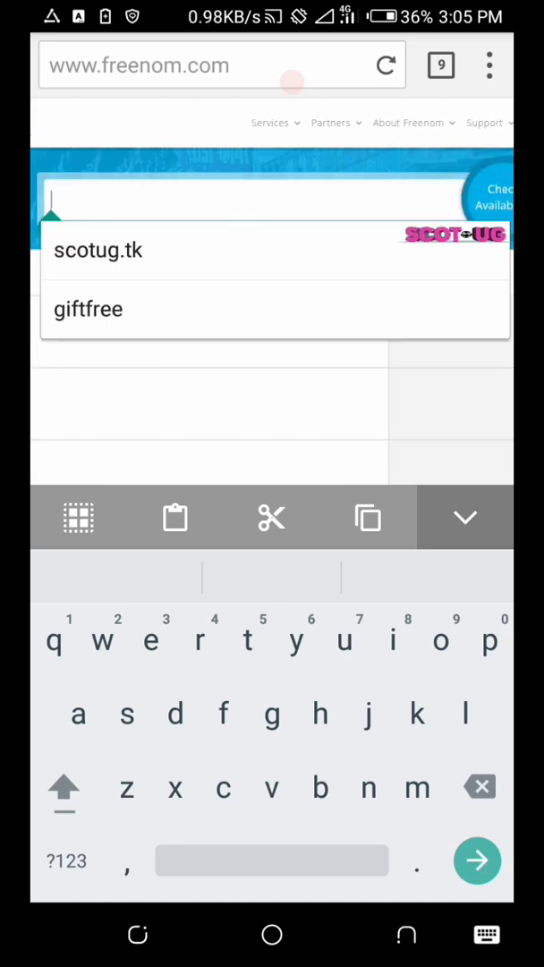
Step: Search 'hackking', find .gq free at USD 0.00 and get hackking.gq into the cart
{"action": "type", "text": "hack"}
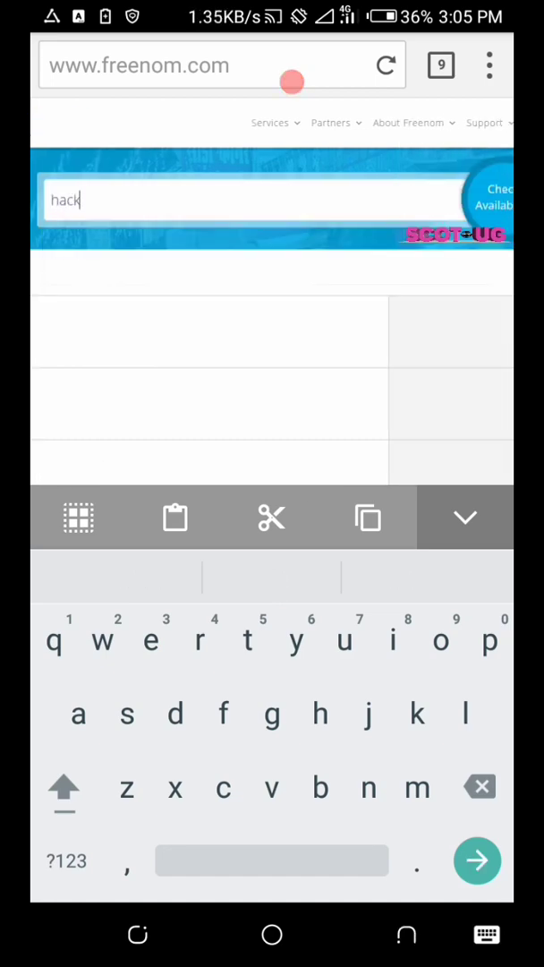
{"action": "type", "text": "king"}
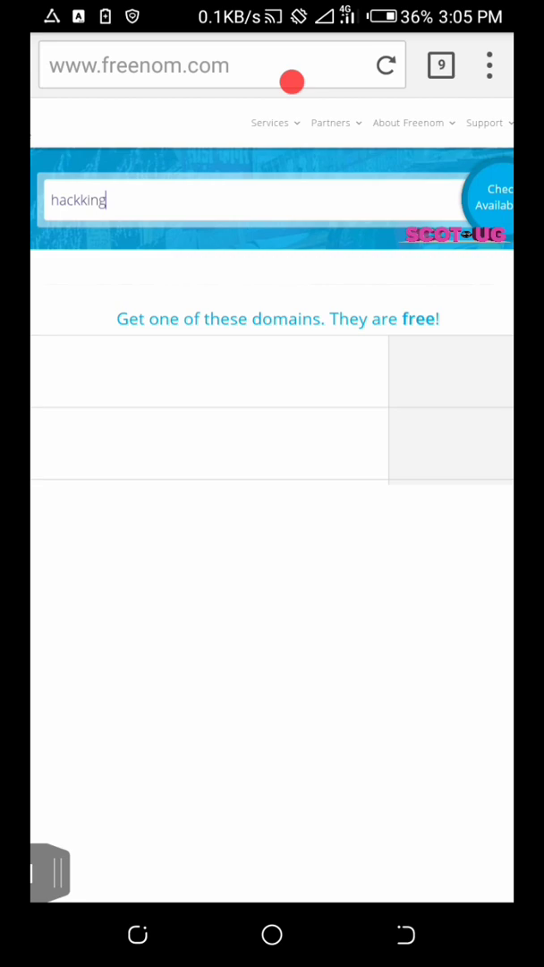
{"action": "left_click", "coordinate": [490, 197]}
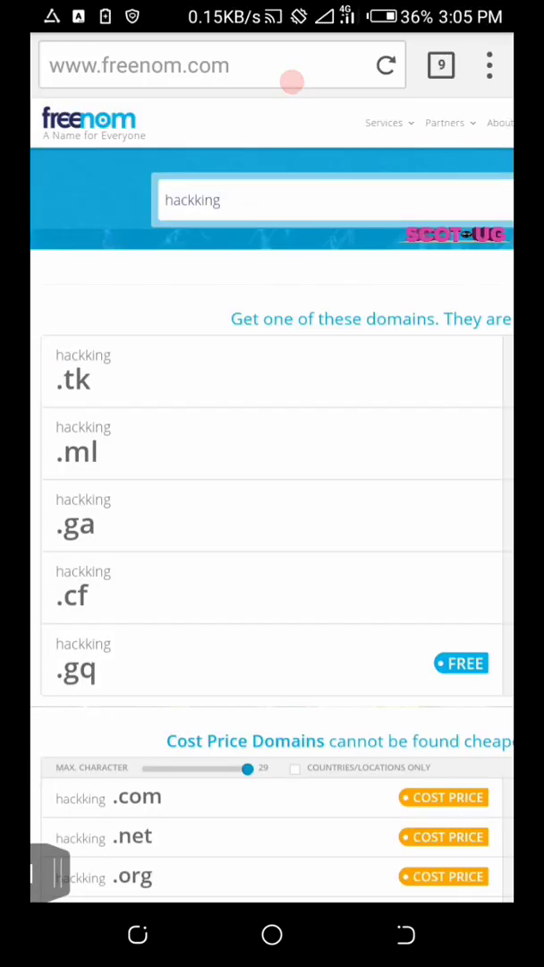
{"action": "scroll", "scroll_direction": "down", "scroll_amount": 3}
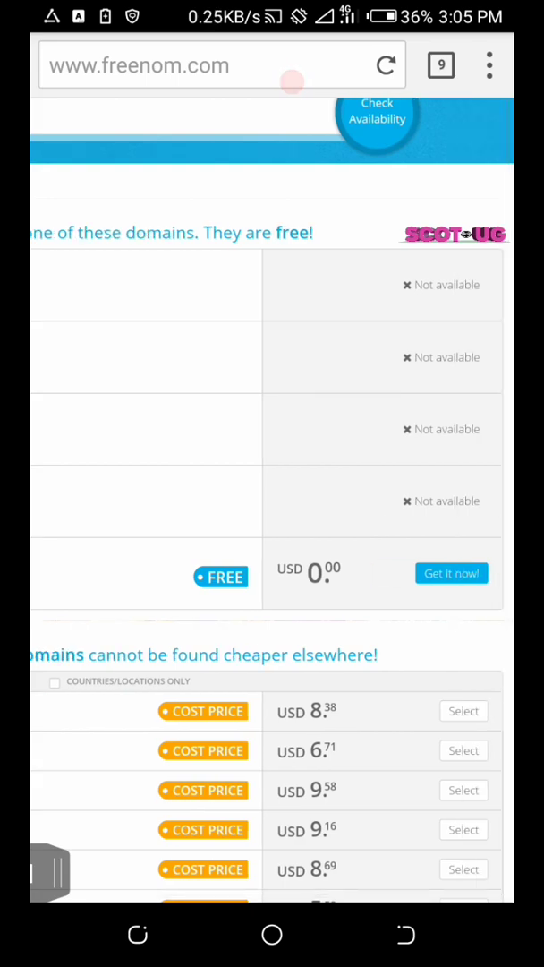
{"action": "scroll", "scroll_direction": "down", "scroll_amount": 3}
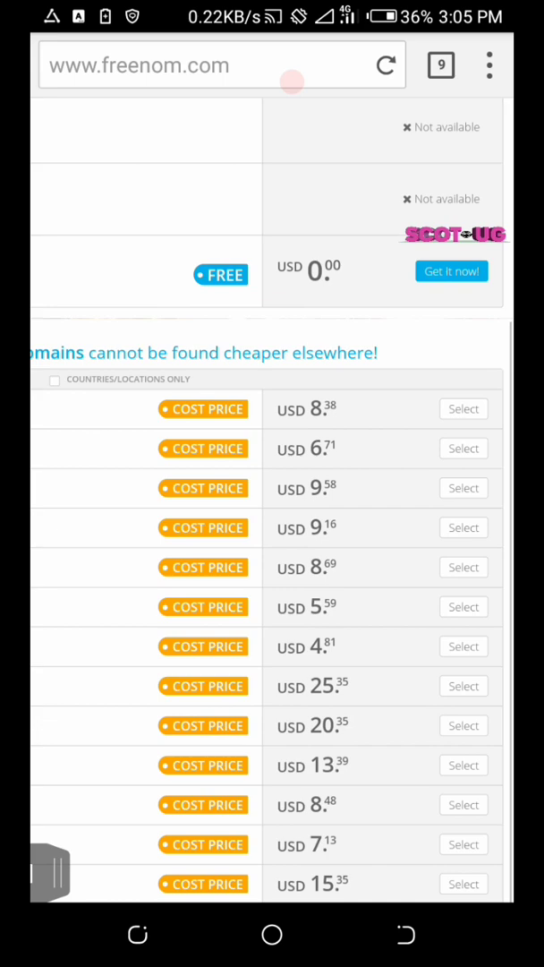
{"action": "scroll", "scroll_direction": "down", "scroll_amount": 3}
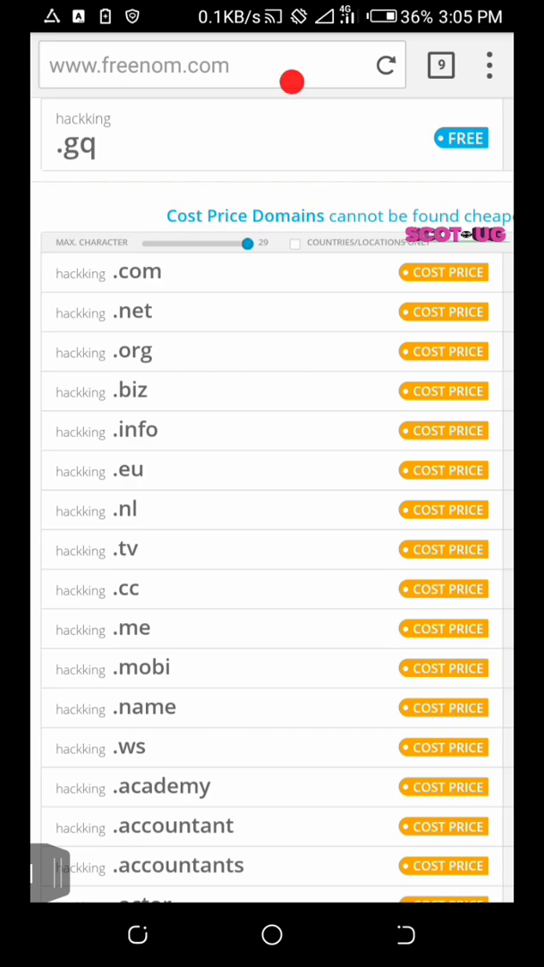
{"action": "scroll", "scroll_direction": "right", "scroll_amount": 3}
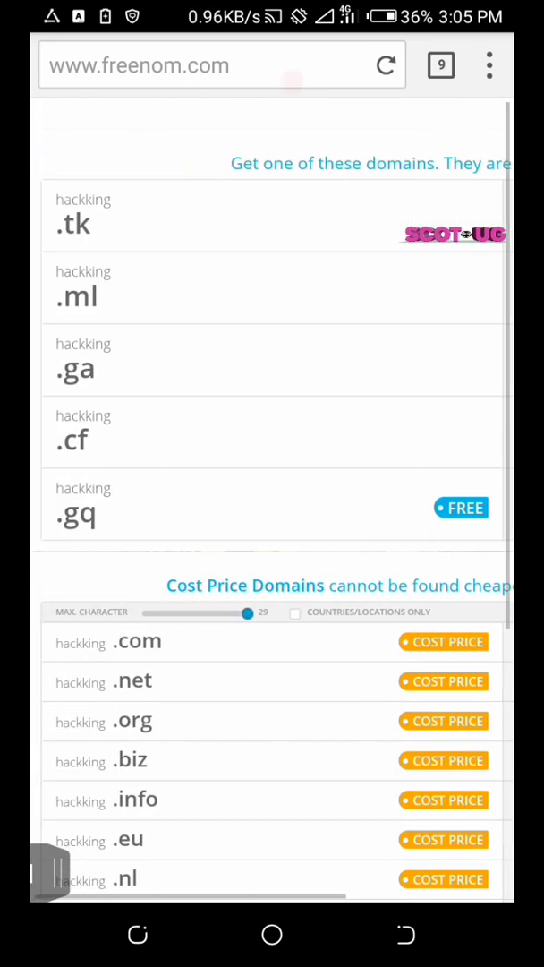
{"action": "scroll", "scroll_direction": "right", "scroll_amount": 3}
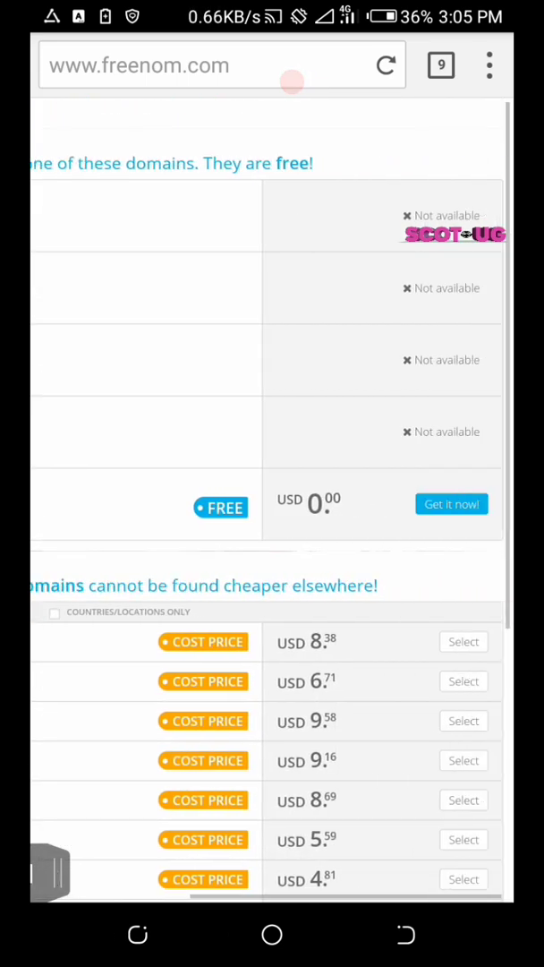
{"action": "left_click", "coordinate": [451, 505]}
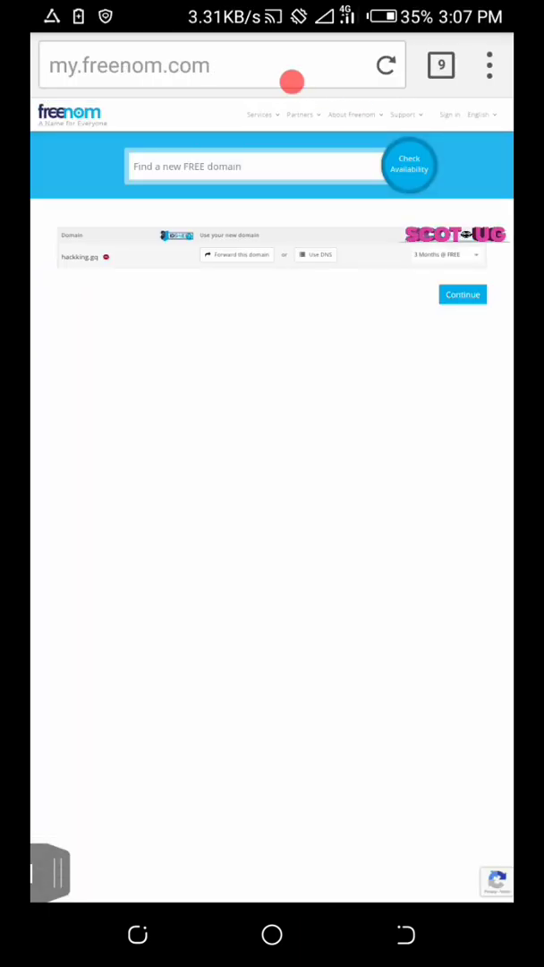
{"action": "mouse_move", "coordinate": [291, 516]}
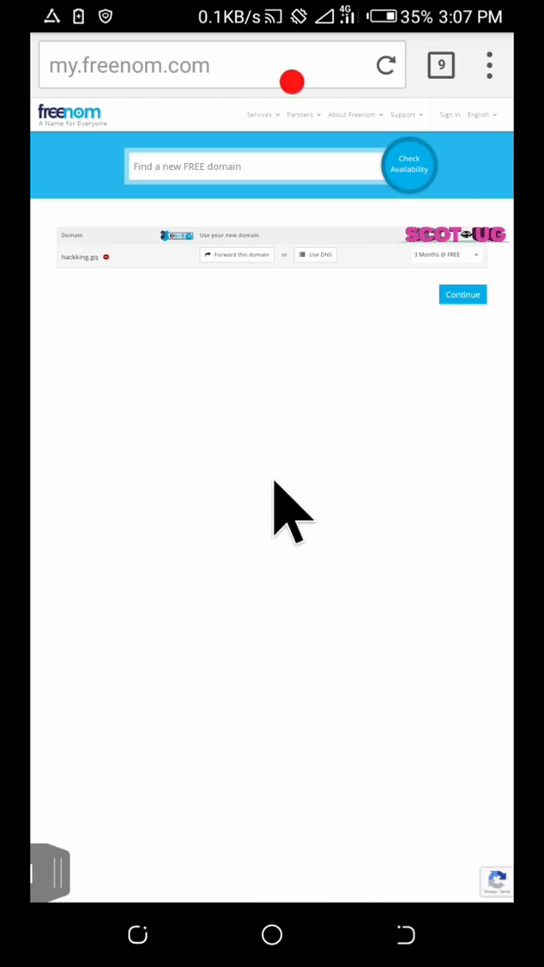
Step: Set hackking.gq to 12 Months @ FREE and continue to Review & Checkout with $0.00 due
{"action": "scroll", "scroll_direction": "down", "scroll_amount": 3}
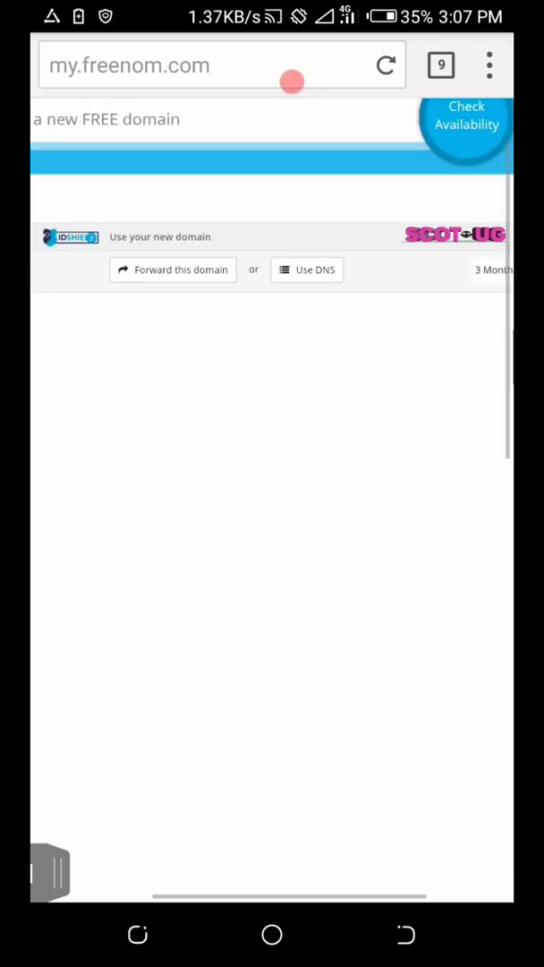
{"action": "scroll", "scroll_direction": "down", "scroll_amount": 3}
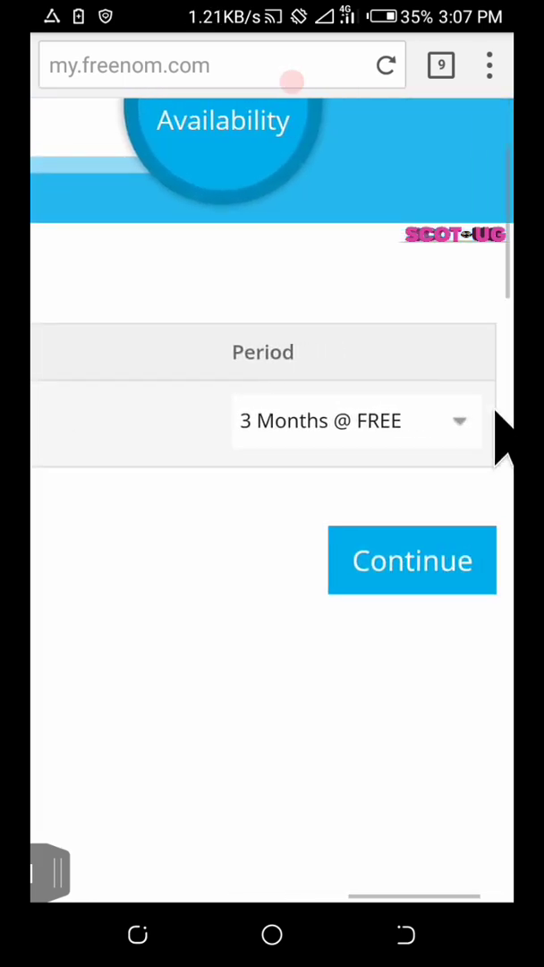
{"action": "left_click", "coordinate": [356, 421]}
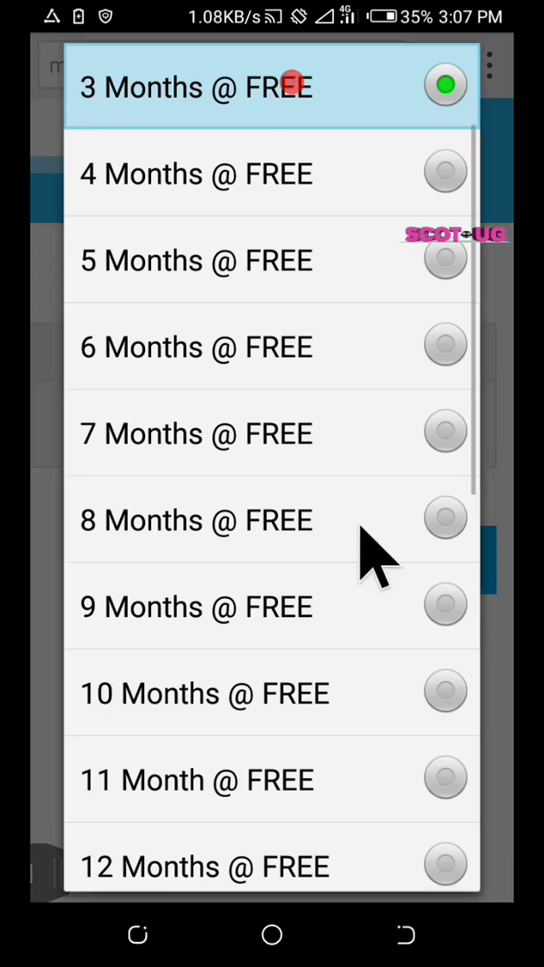
{"action": "scroll", "scroll_direction": "down", "scroll_amount": 3}
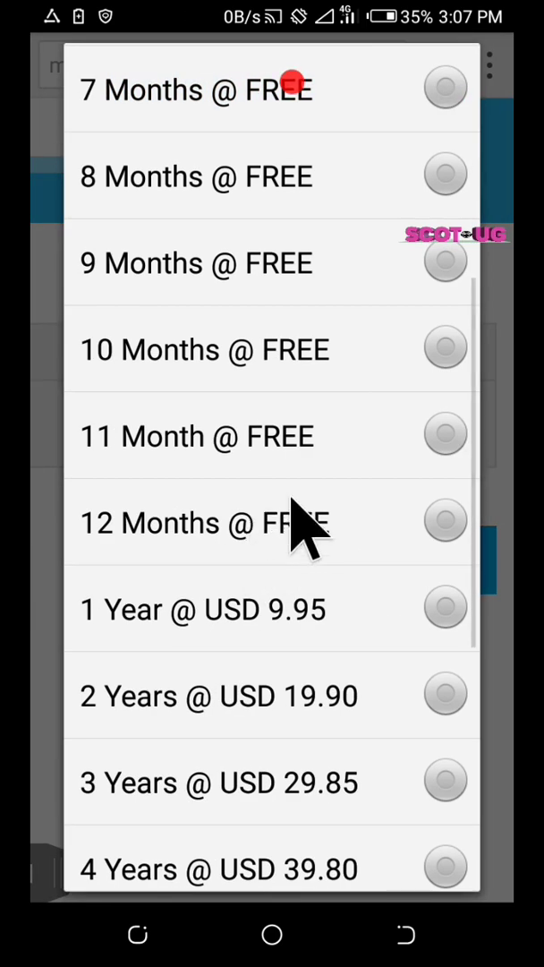
{"action": "mouse_move", "coordinate": [224, 555]}
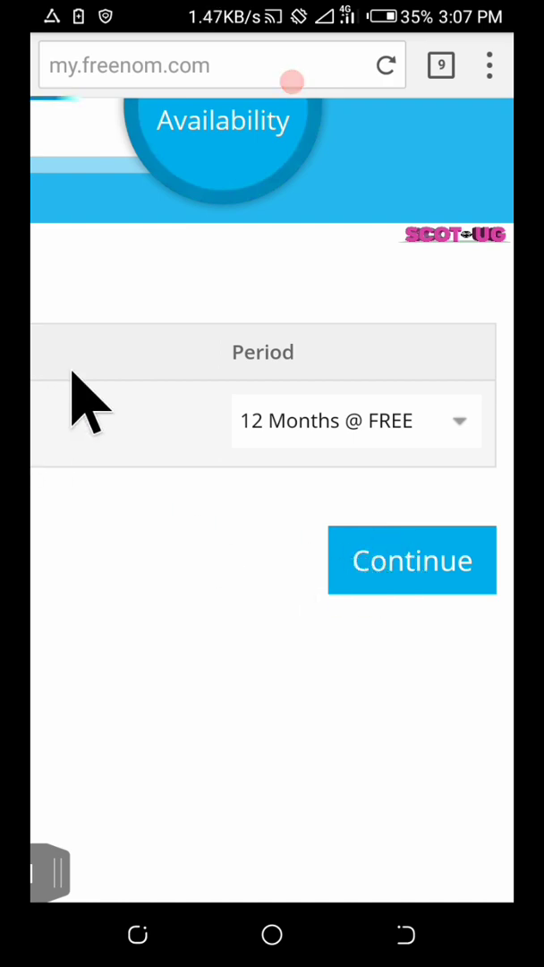
{"action": "left_click", "coordinate": [412, 559]}
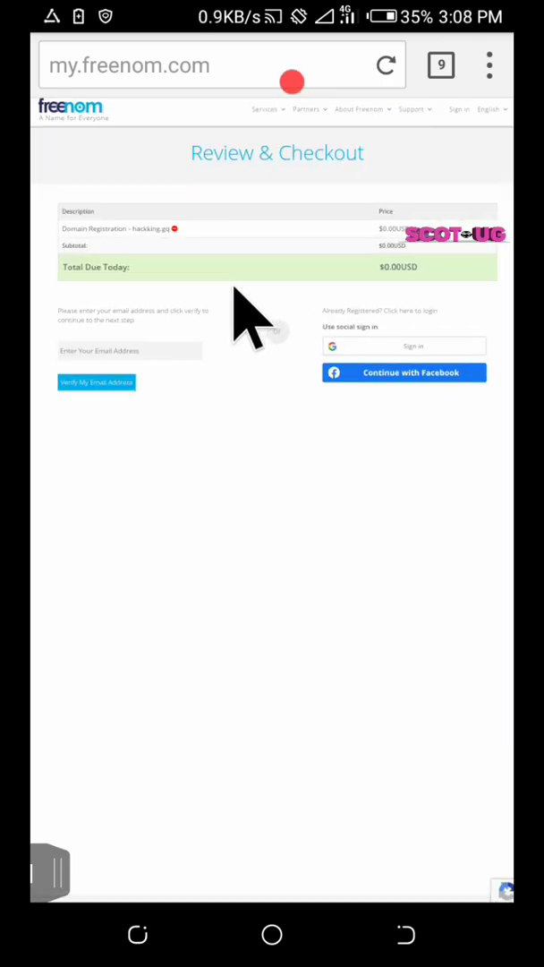
{"action": "scroll", "scroll_direction": "down", "scroll_amount": 3}
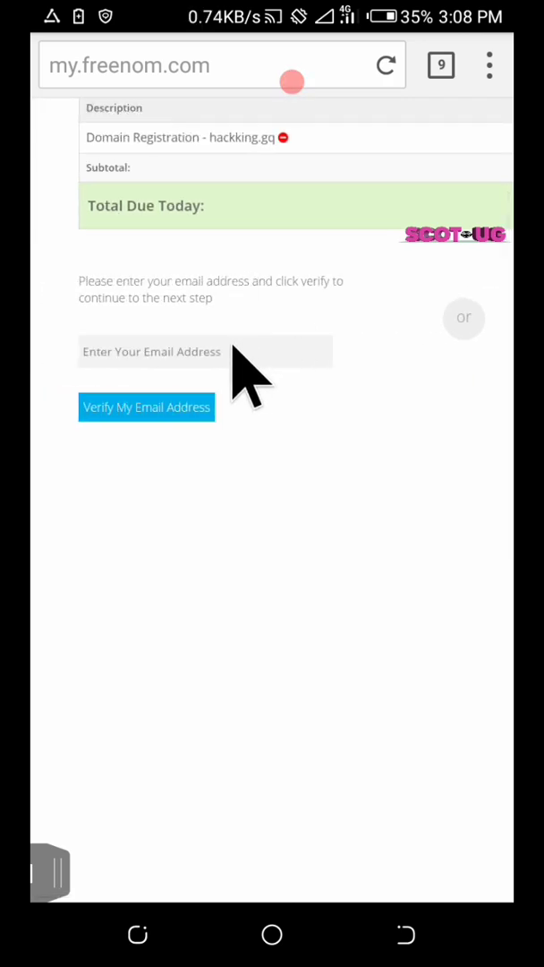
{"action": "mouse_move", "coordinate": [339, 179]}
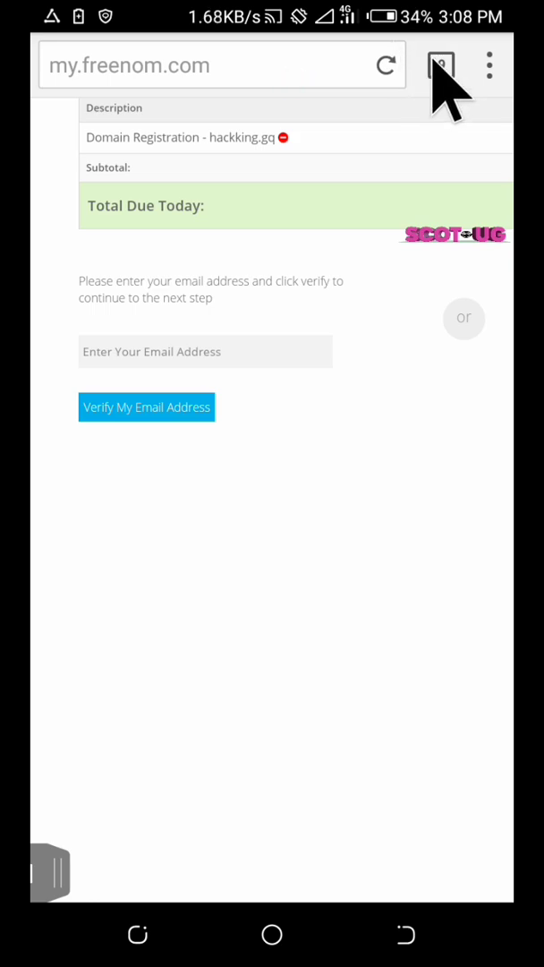
Step: Copy the Temp Mail disposable address and return to the Freenom checkout
{"action": "left_click", "coordinate": [439, 65]}
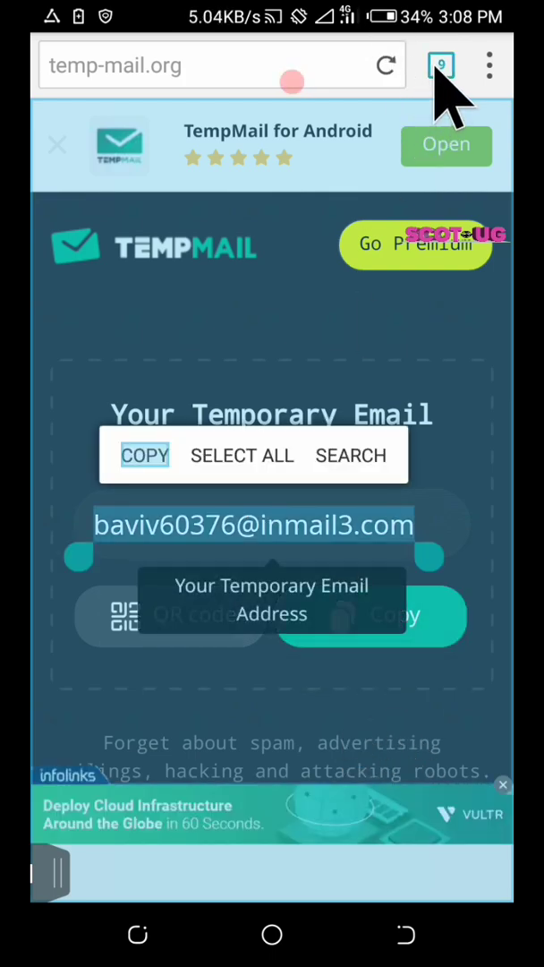
{"action": "left_click", "coordinate": [440, 65]}
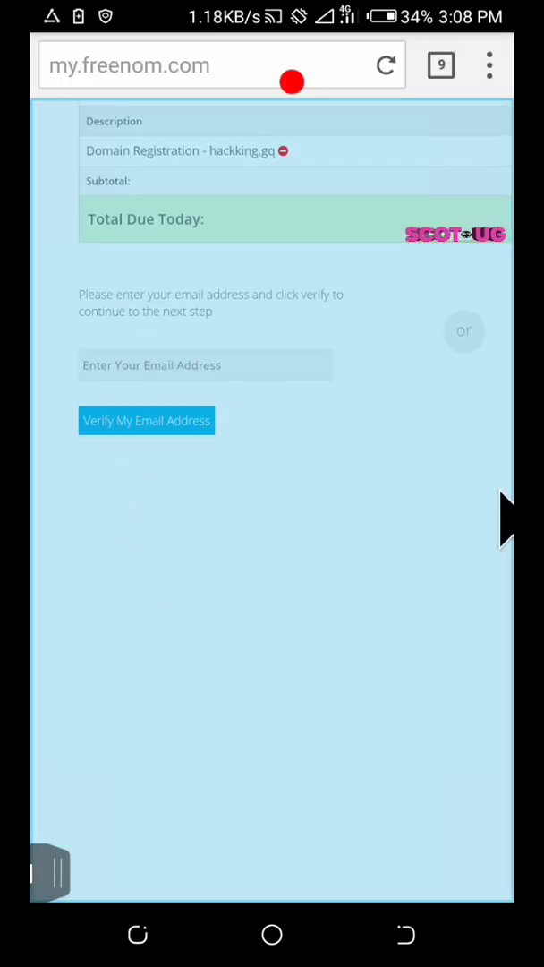
Step: Paste the temporary address into checkout and send the Freenom verification link
{"action": "left_click", "coordinate": [204, 365]}
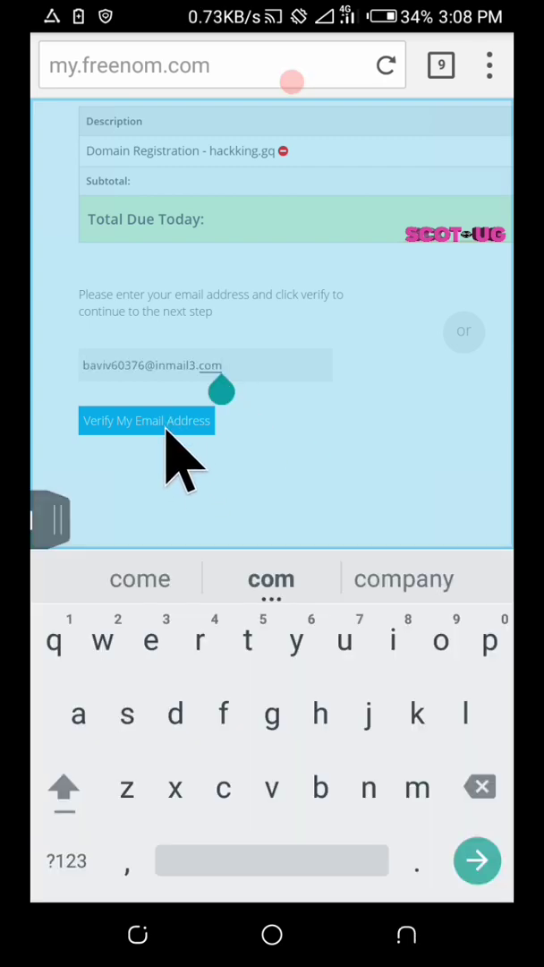
{"action": "left_click", "coordinate": [147, 421]}
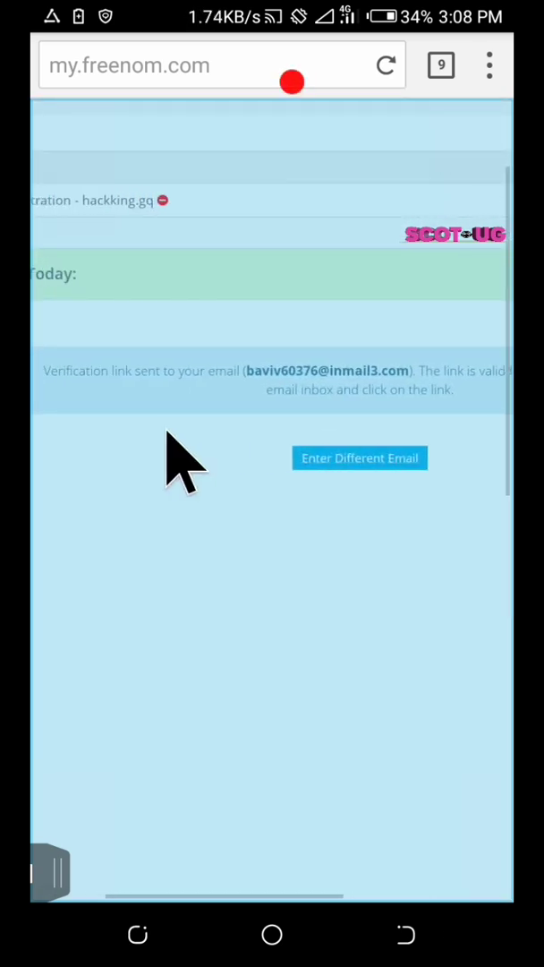
{"action": "mouse_move", "coordinate": [487, 36]}
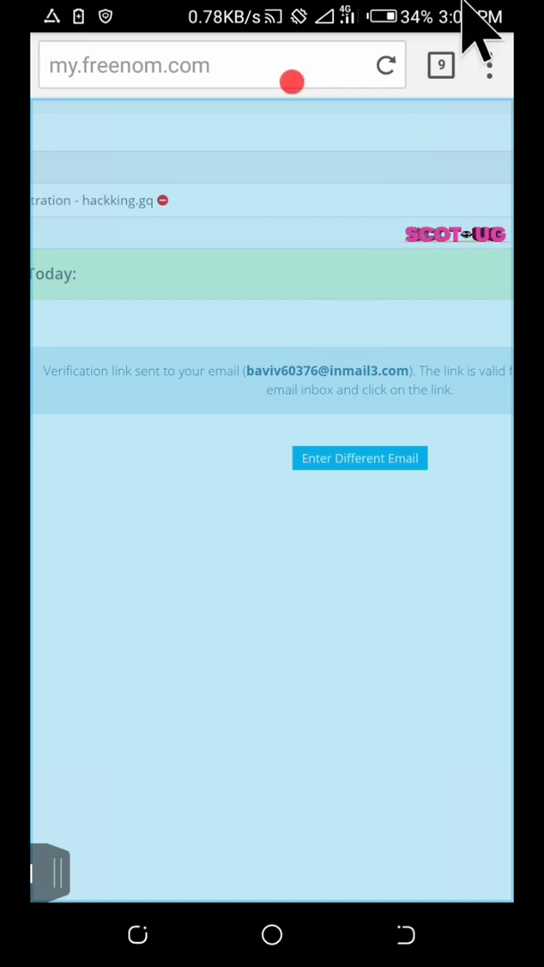
Step: Locate the Freenom Email Verification message in the temporary inbox
{"action": "left_click", "coordinate": [441, 64]}
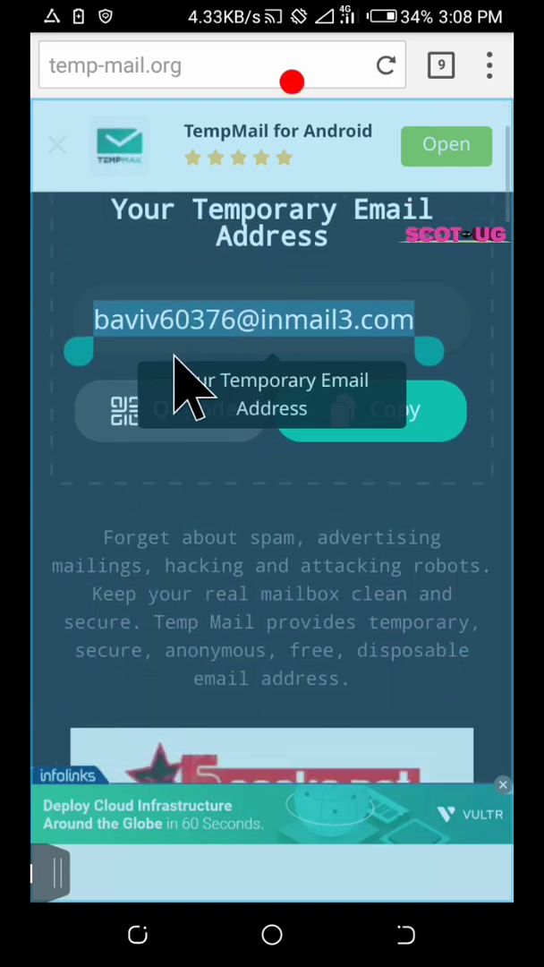
{"action": "scroll", "scroll_direction": "down", "scroll_amount": 3}
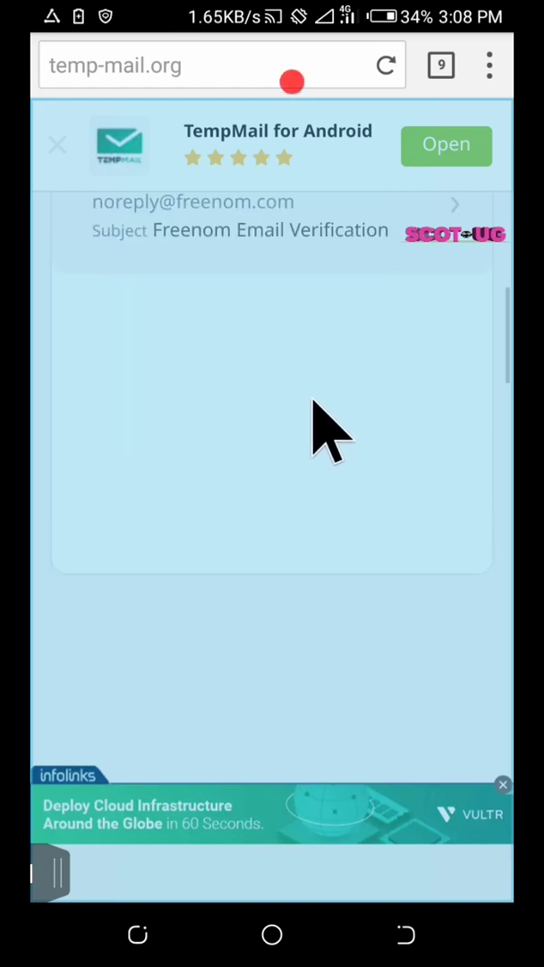
{"action": "scroll", "scroll_direction": "down", "scroll_amount": 3}
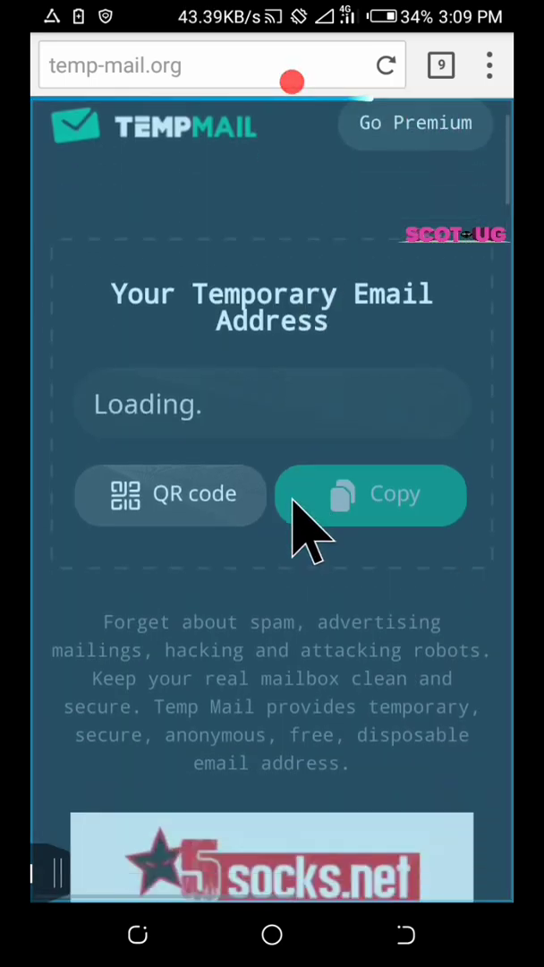
{"action": "scroll", "scroll_direction": "down", "scroll_amount": 3}
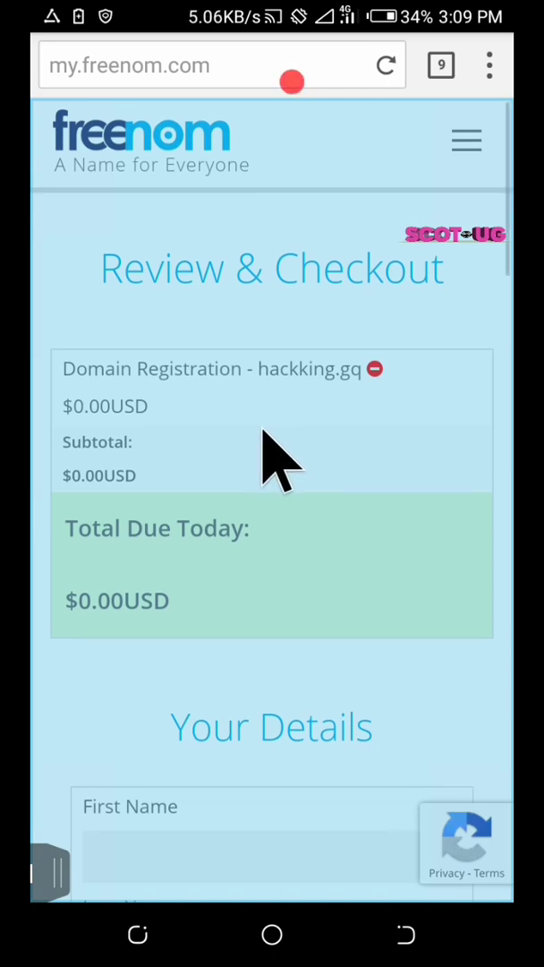
Step: Enter first name hack and last name king in Your Details
{"action": "scroll", "scroll_direction": "down", "scroll_amount": 3}
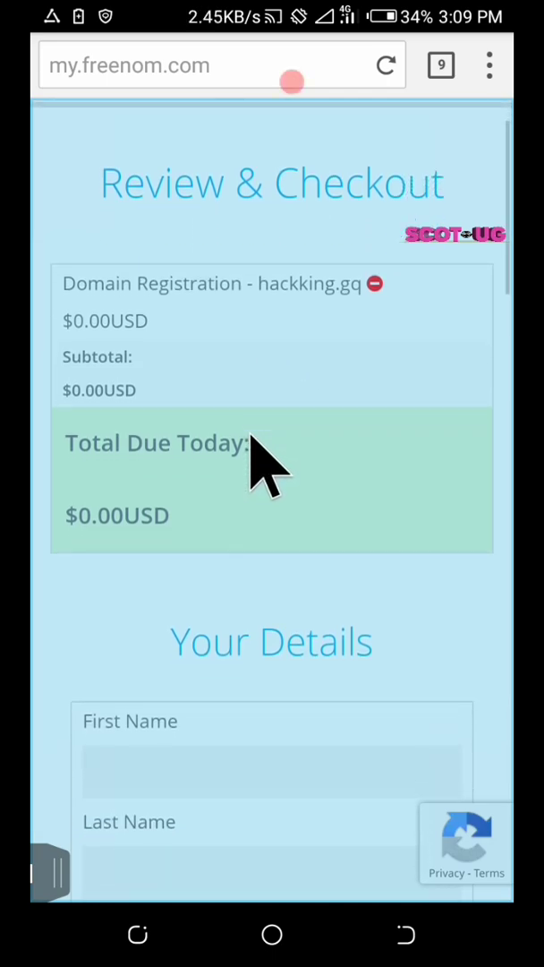
{"action": "scroll", "scroll_direction": "down", "scroll_amount": 3}
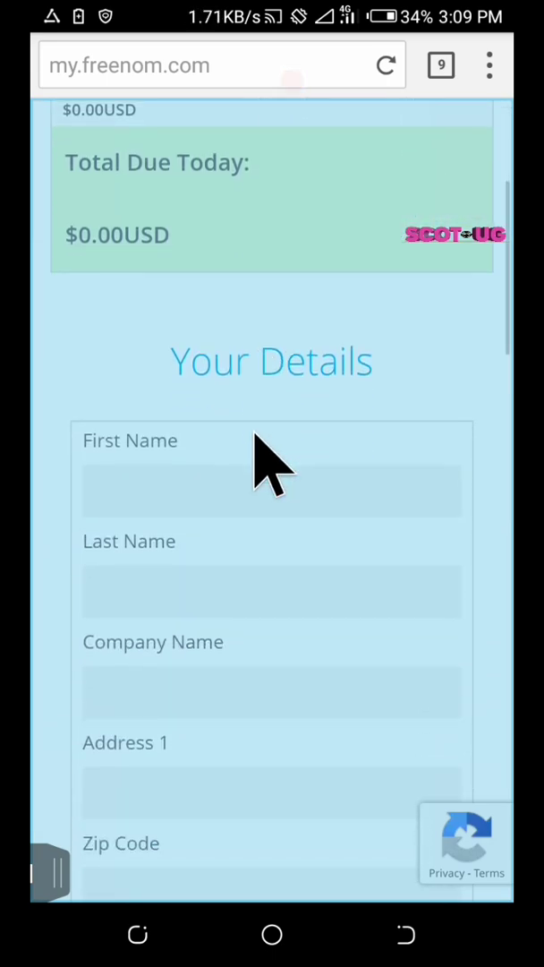
{"action": "left_click", "coordinate": [272, 491]}
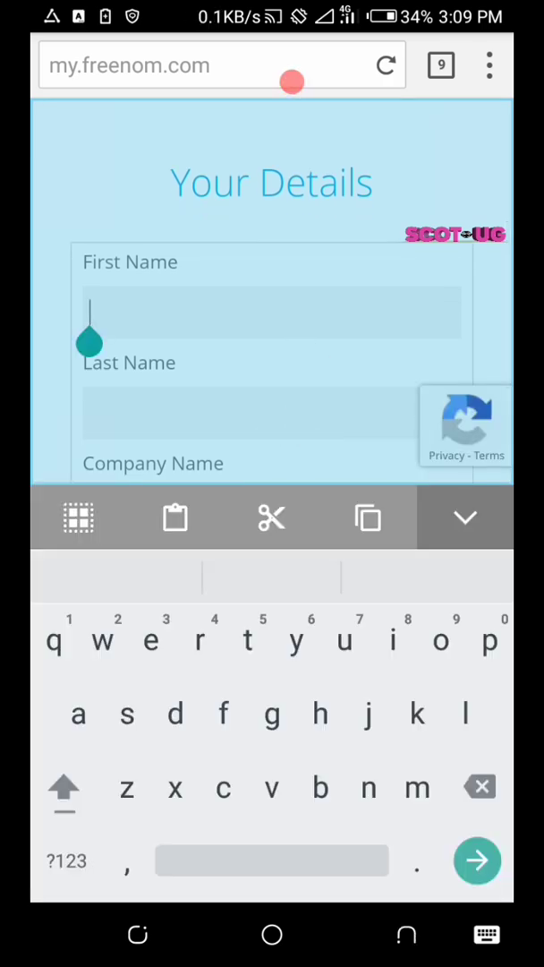
{"action": "type", "text": "had"}
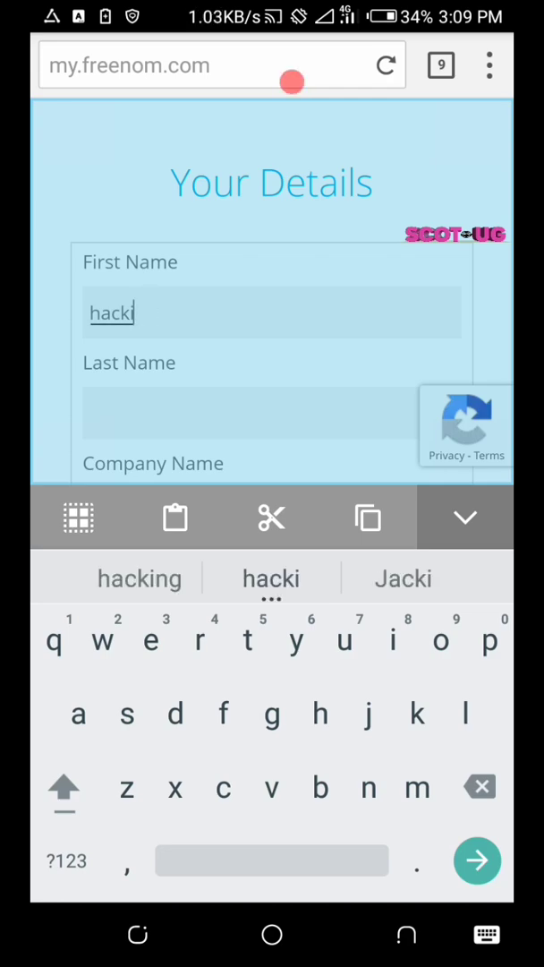
{"action": "left_click", "coordinate": [273, 412]}
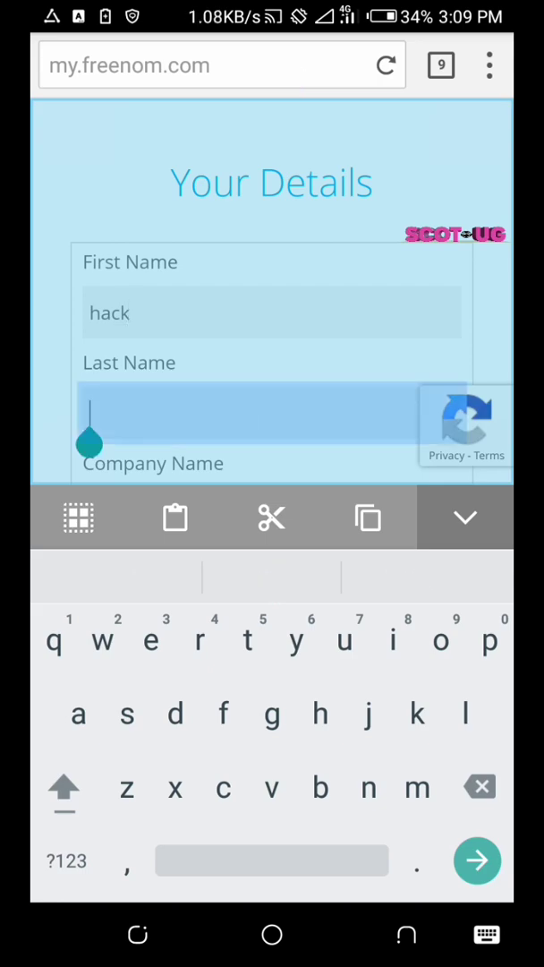
{"action": "type", "text": "kin"}
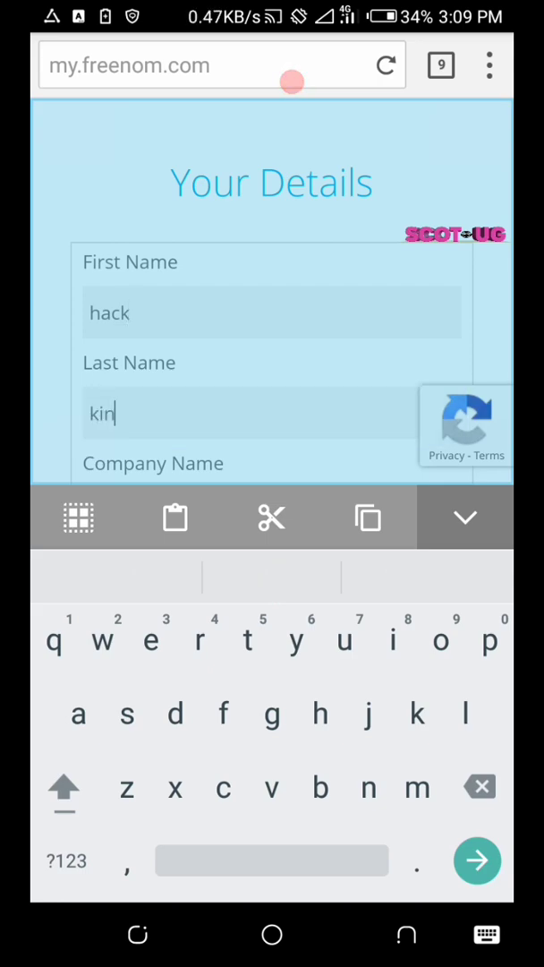
{"action": "type", "text": "g"}
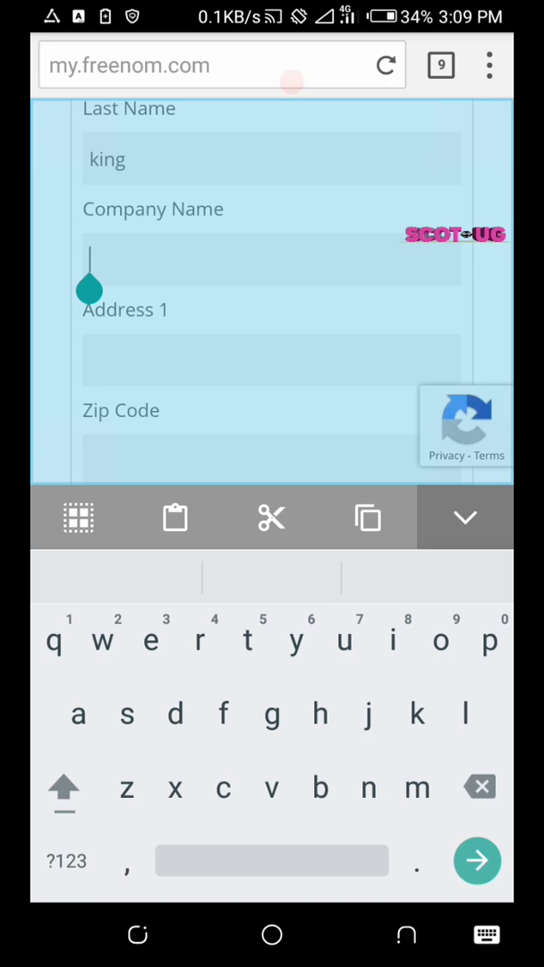
Step: Enter company KING ENTERPRISES and city CAPE TOWN
{"action": "type", "text": "KIN"}
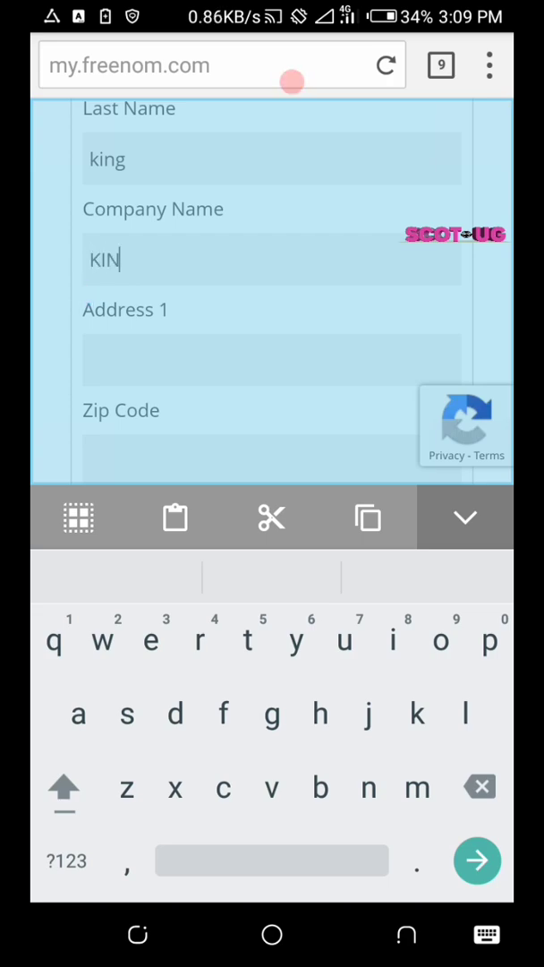
{"action": "type", "text": "G"}
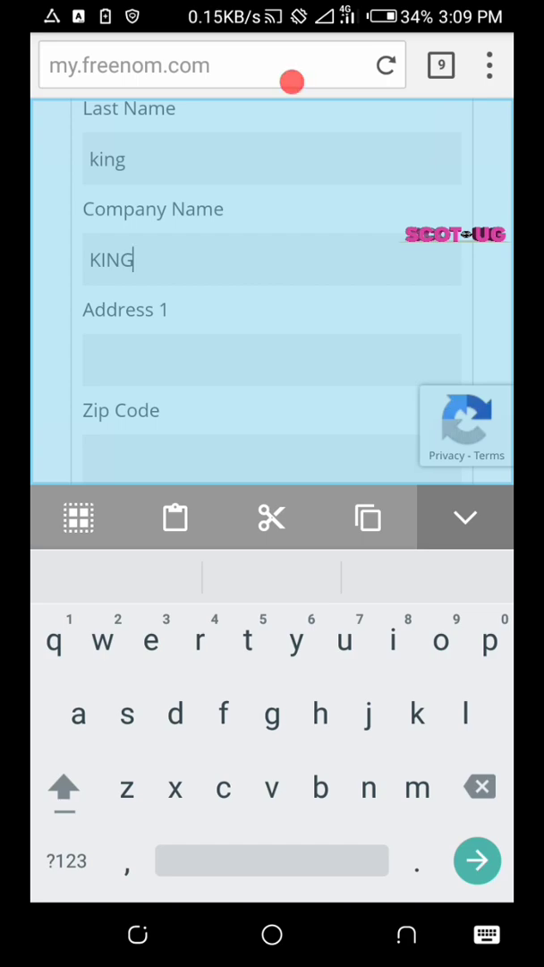
{"action": "type", "text": "ENTERPRISES"}
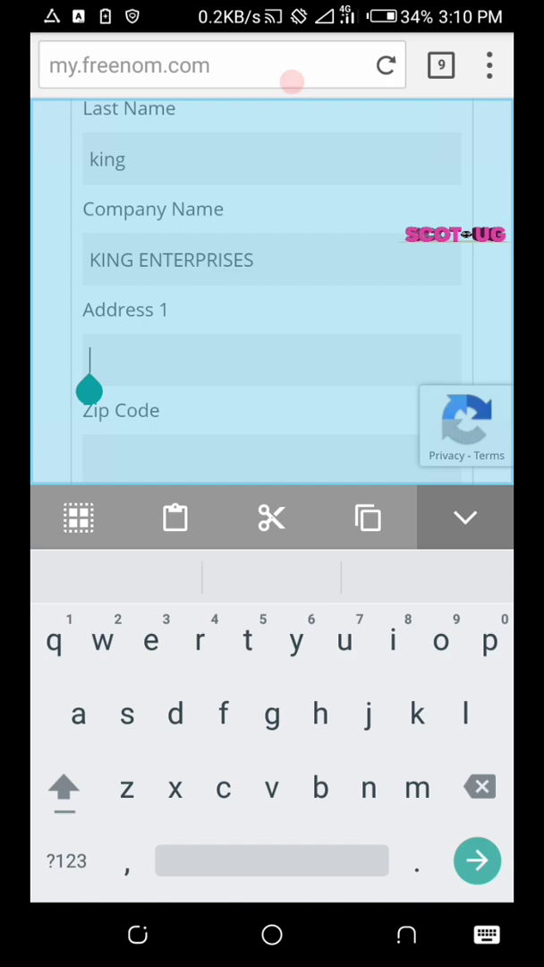
{"action": "type", "text": "CAPE"}
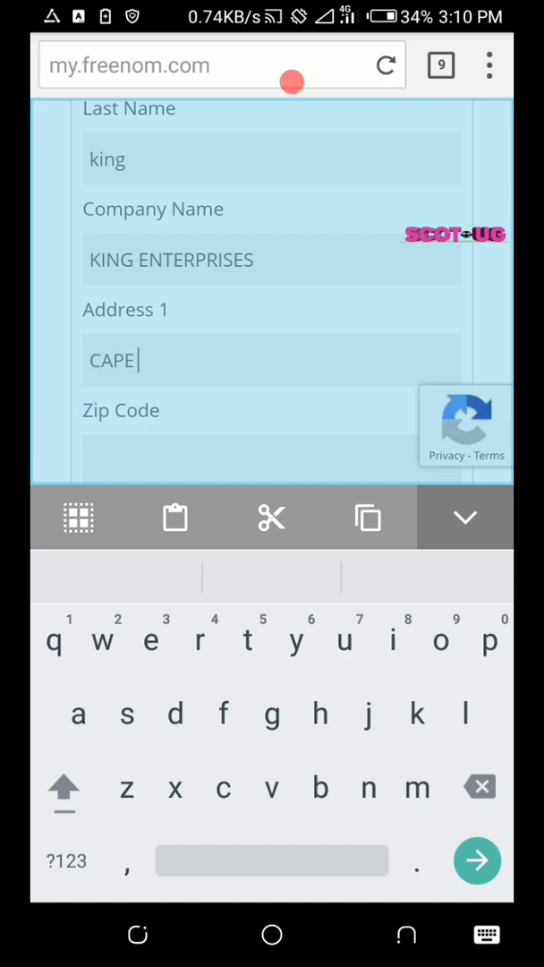
{"action": "type", "text": "TOWN"}
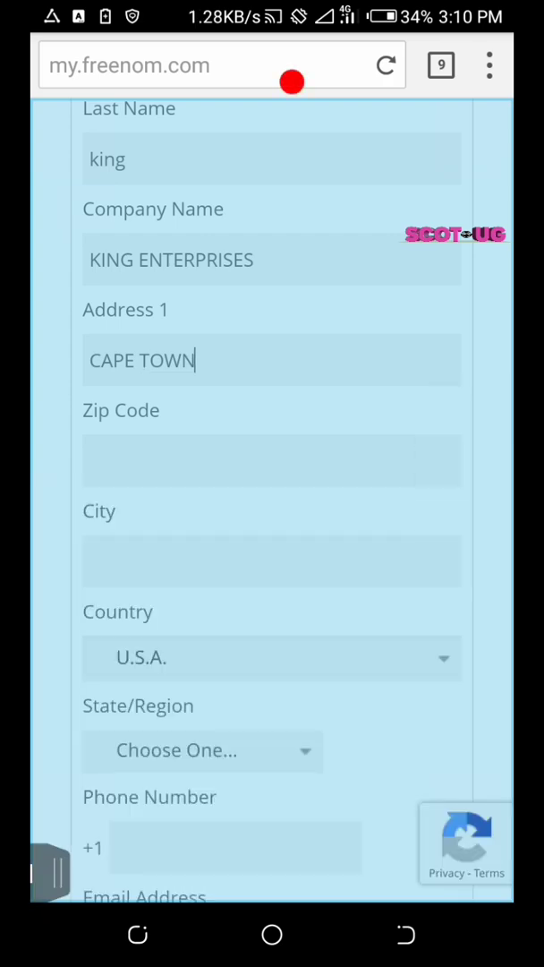
Step: Enter zip code 67890 and address CAPE
{"action": "scroll", "scroll_direction": "down", "scroll_amount": 3}
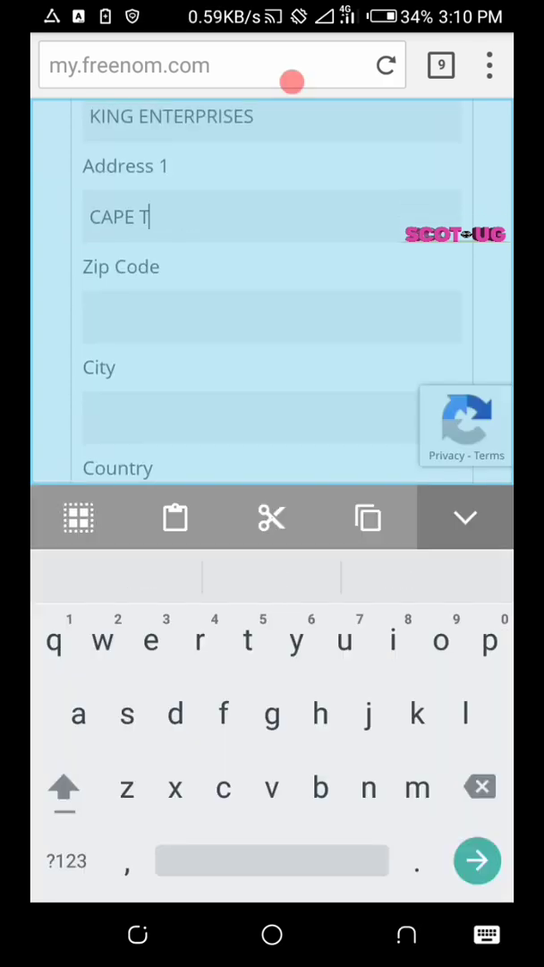
{"action": "left_click", "coordinate": [272, 317]}
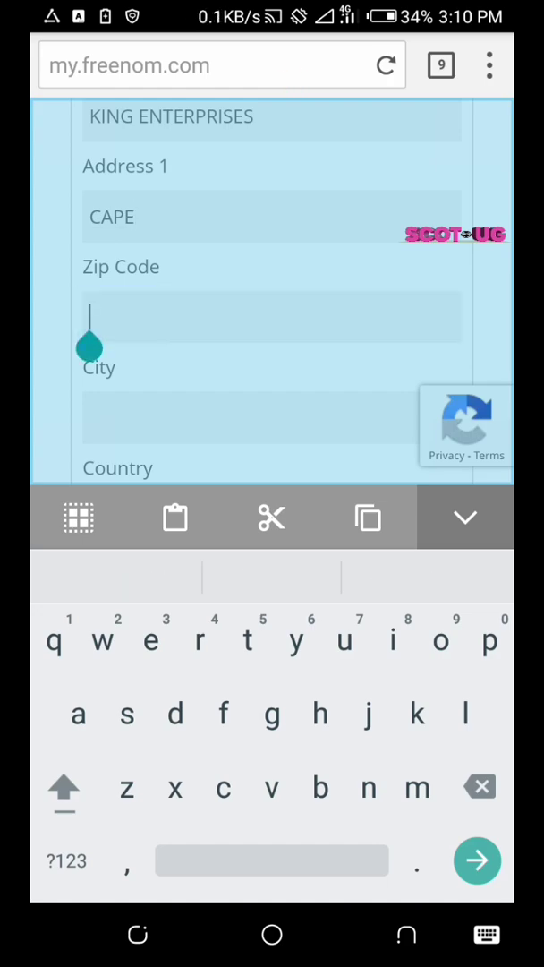
{"action": "type", "text": "67890"}
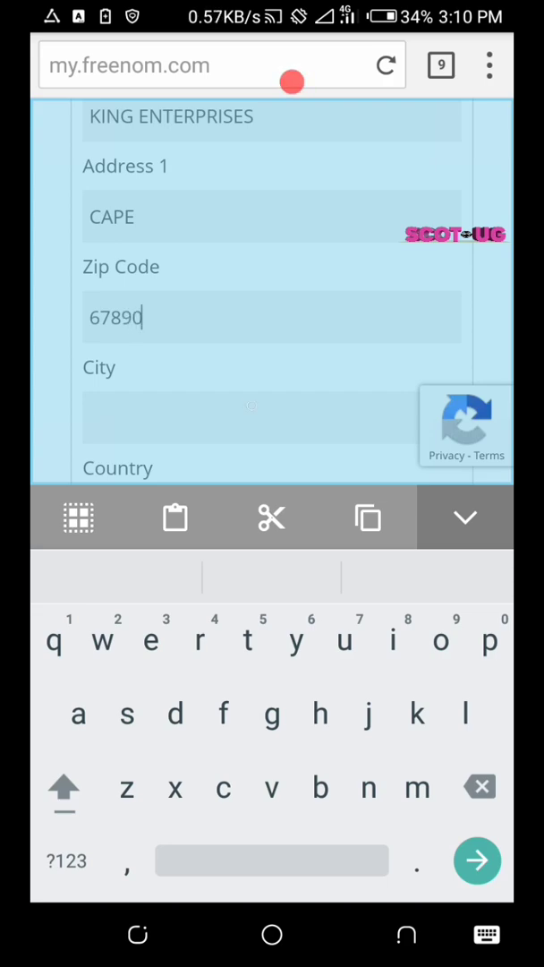
{"action": "type", "text": "CAPE TOWN"}
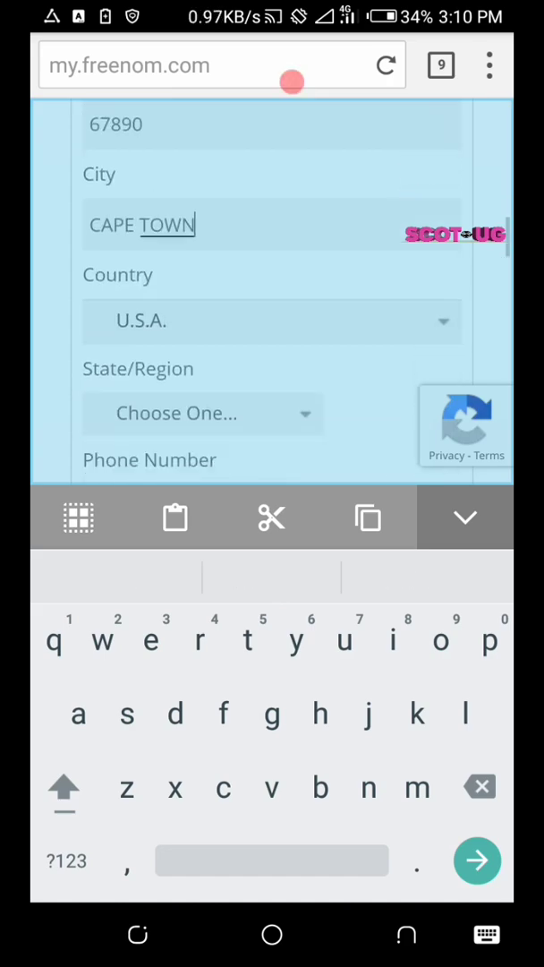
{"action": "left_click", "coordinate": [272, 322]}
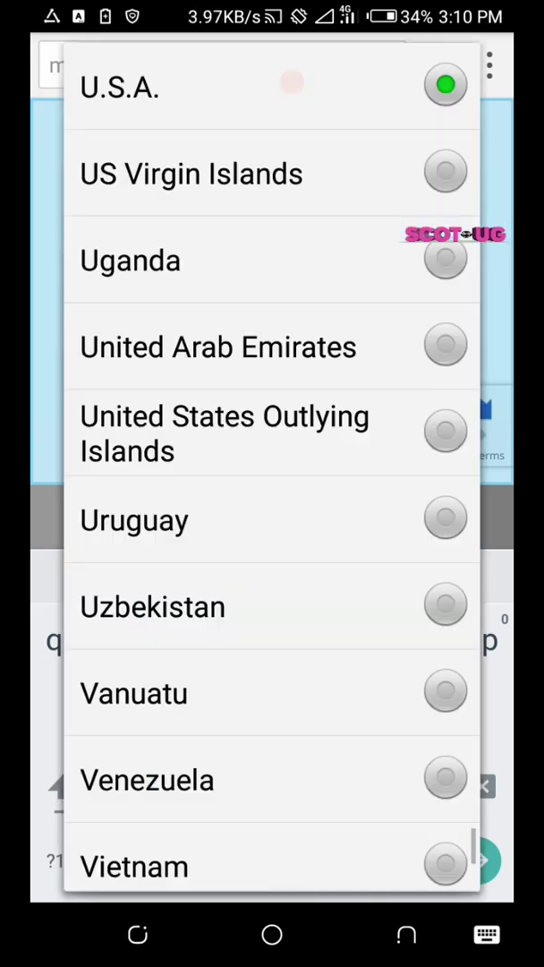
{"action": "scroll", "scroll_direction": "down", "scroll_amount": 3}
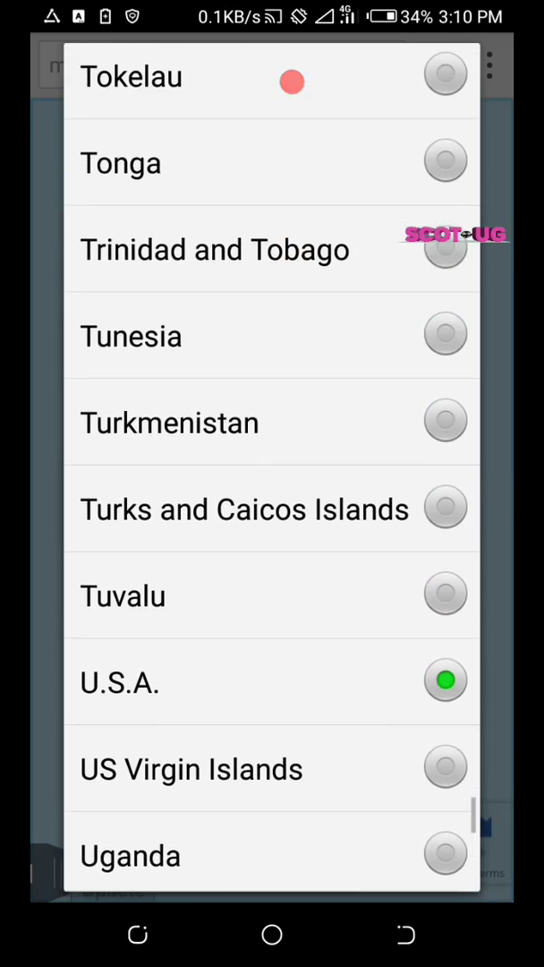
{"action": "scroll", "scroll_direction": "down", "scroll_amount": 3}
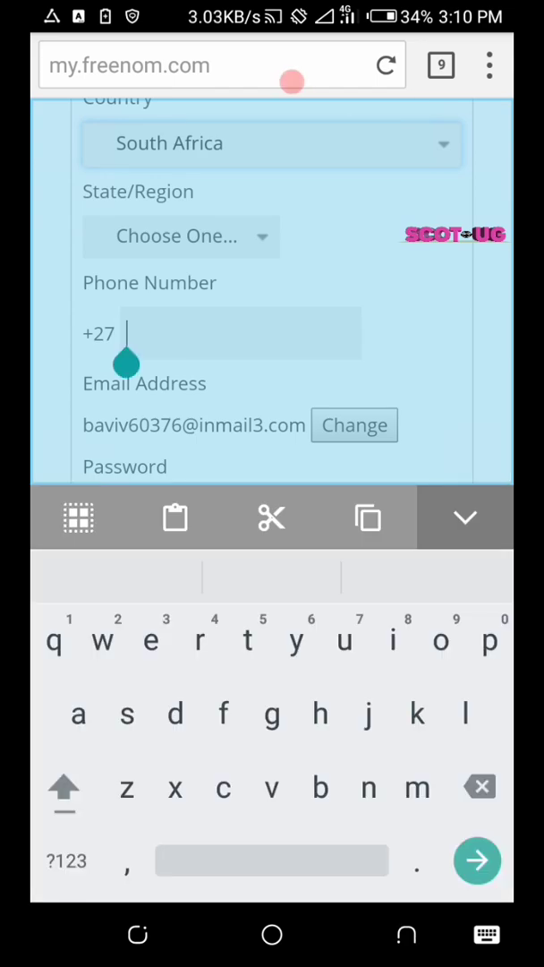
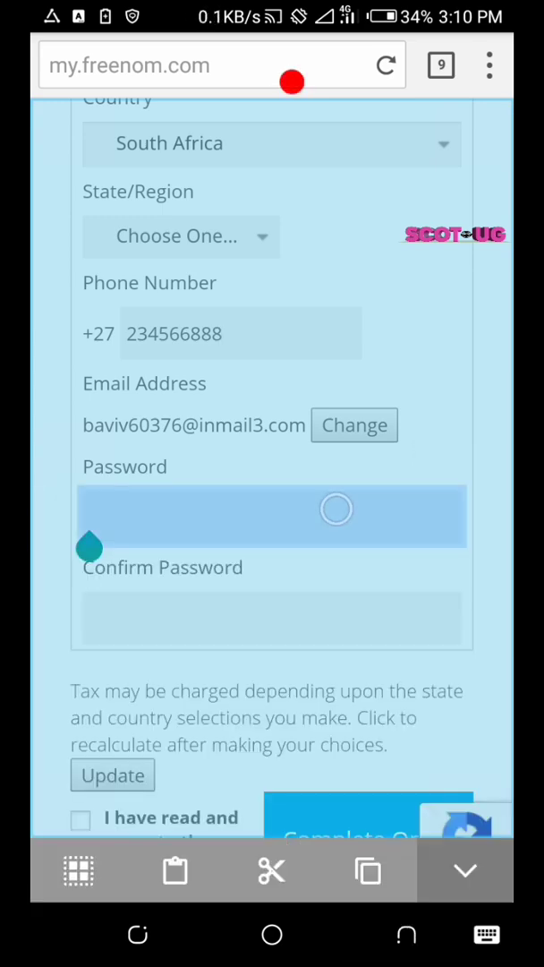
Step: Enter the account password, leaving the confirm-password field empty
{"action": "left_click", "coordinate": [272, 516]}
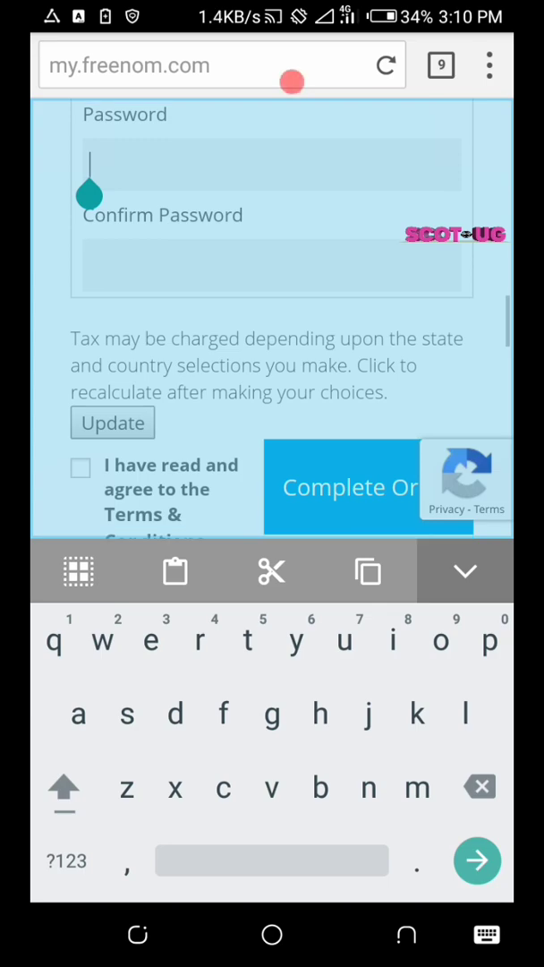
{"action": "scroll", "scroll_direction": "down", "scroll_amount": 3}
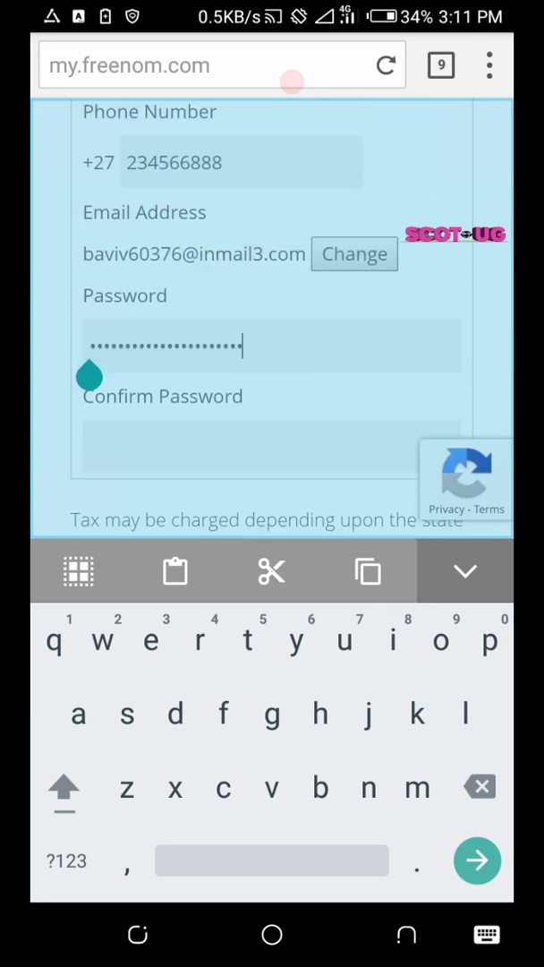
{"action": "scroll", "scroll_direction": "down", "scroll_amount": 3}
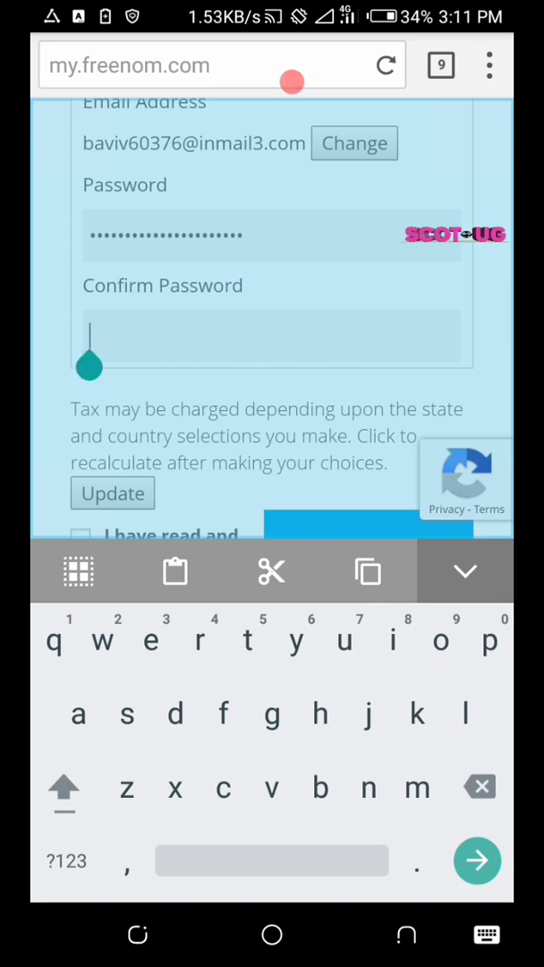
{"action": "scroll", "scroll_direction": "down", "scroll_amount": 3}
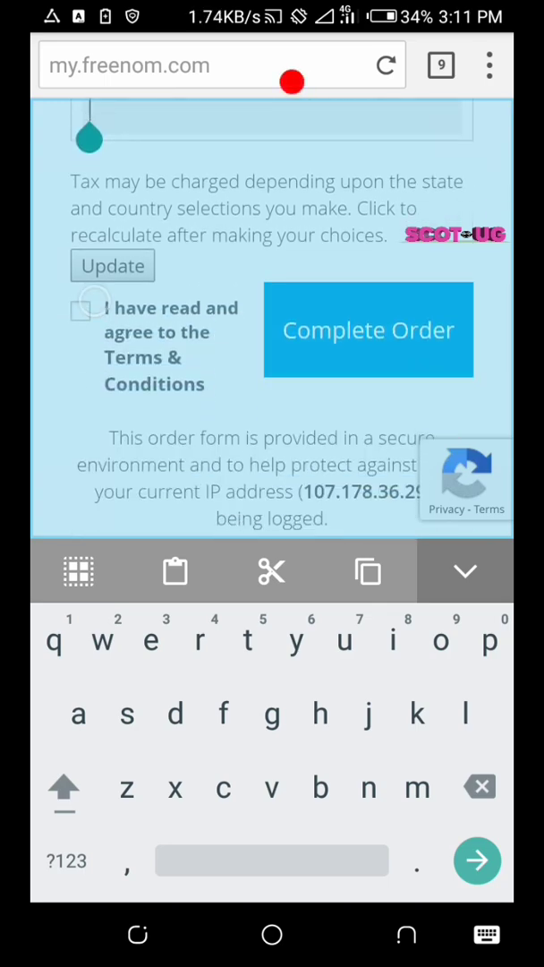
Step: Tick the Terms & Conditions agreement and submit the order
{"action": "left_click", "coordinate": [79, 309]}
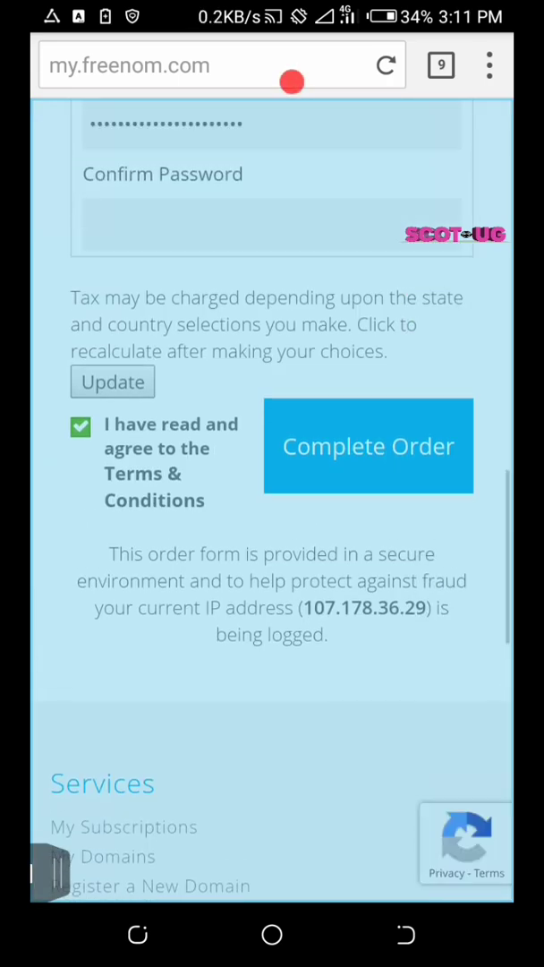
{"action": "scroll", "scroll_direction": "down", "scroll_amount": 3}
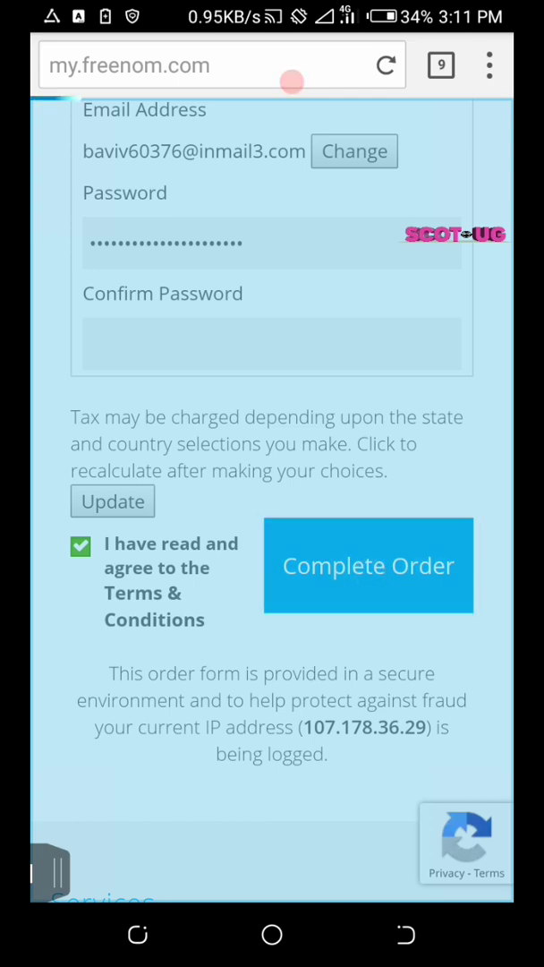
{"action": "left_click", "coordinate": [369, 566]}
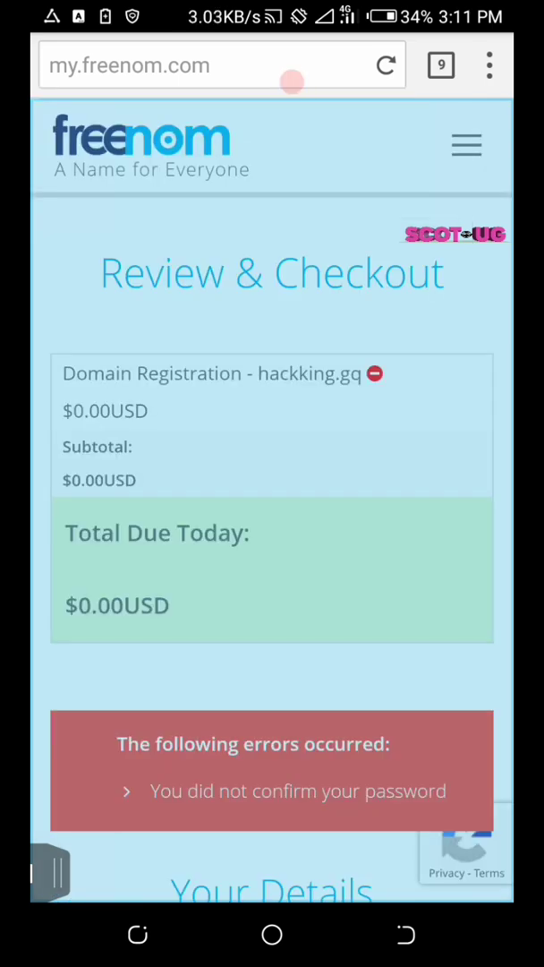
Step: Reach the emptied password fields and bring up Paste to re-enter the password
{"action": "scroll", "scroll_direction": "down", "scroll_amount": 3}
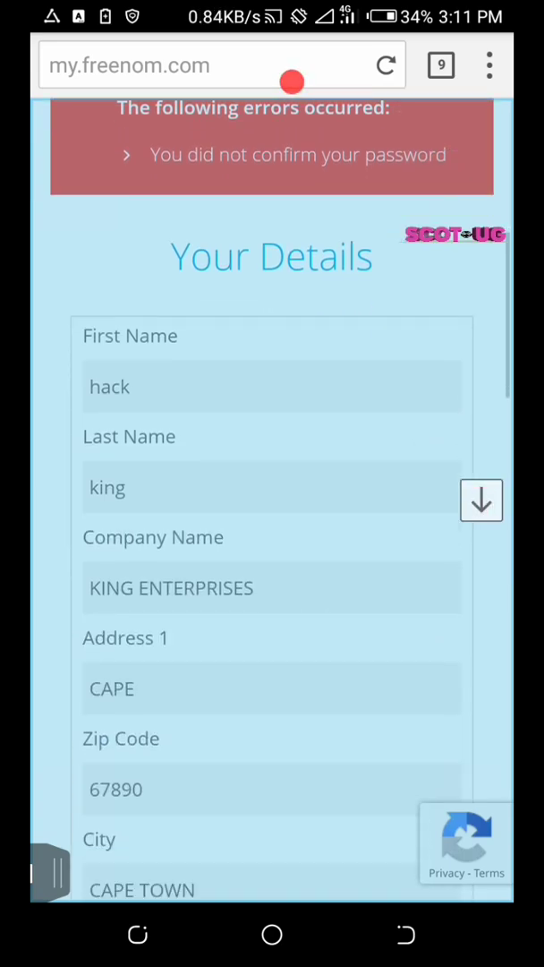
{"action": "scroll", "scroll_direction": "down", "scroll_amount": 3}
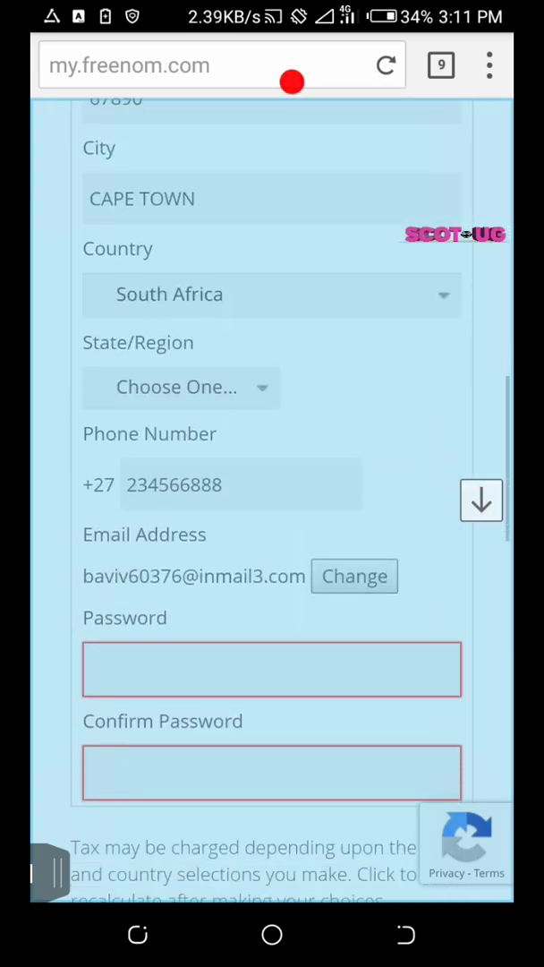
{"action": "left_click", "coordinate": [272, 431]}
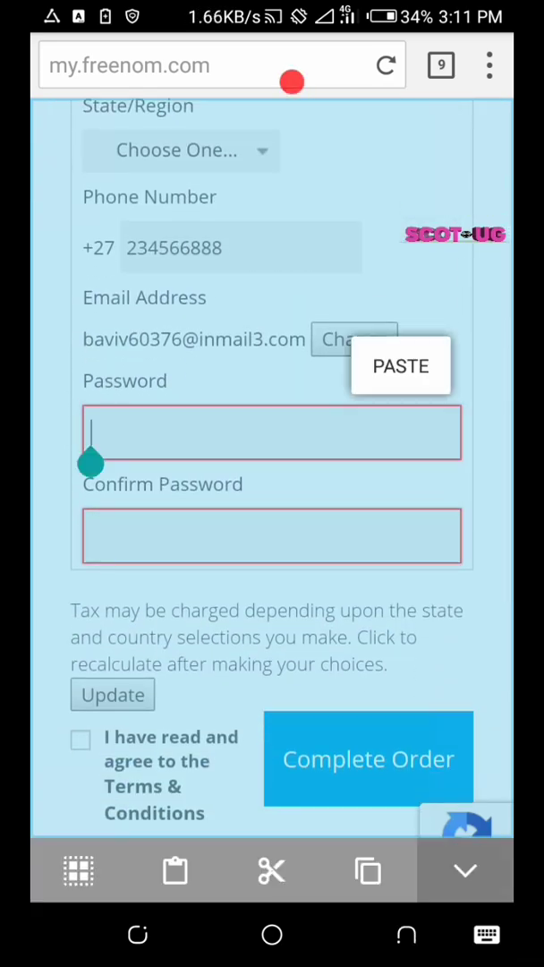